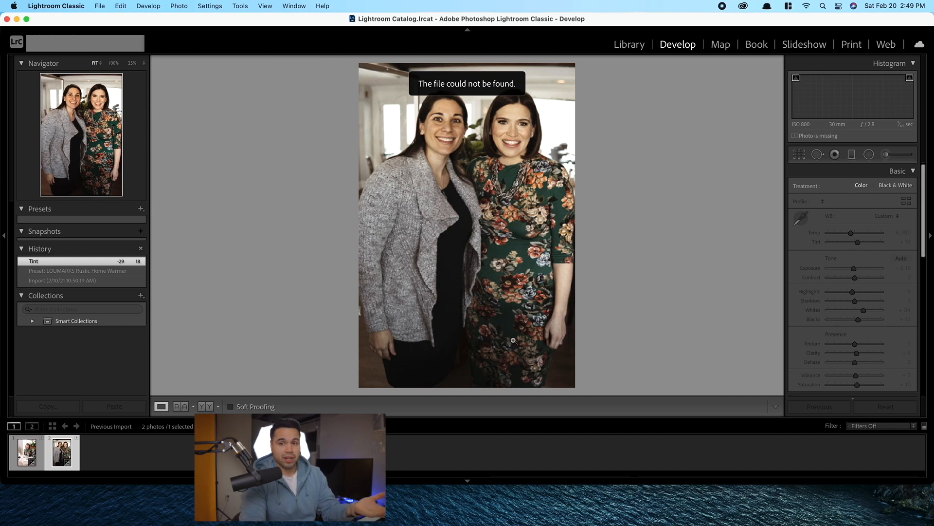
Leave the missing photo in Develop and bring up the Import window
{"action": "left_click", "coordinate": [100, 6]}
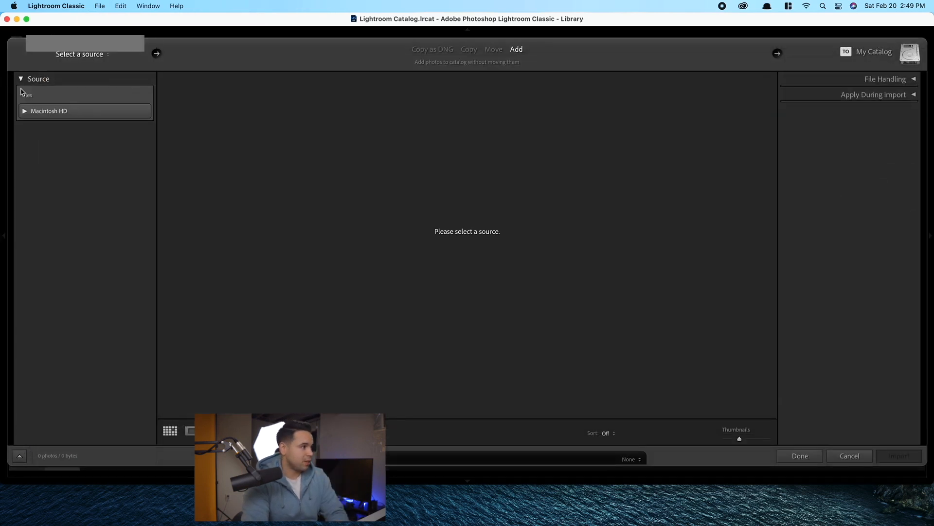
Navigate Macintosh HD > Users > home > Desktop and choose Canon Photos as the import source (5 photos)
{"action": "left_click", "coordinate": [22, 110]}
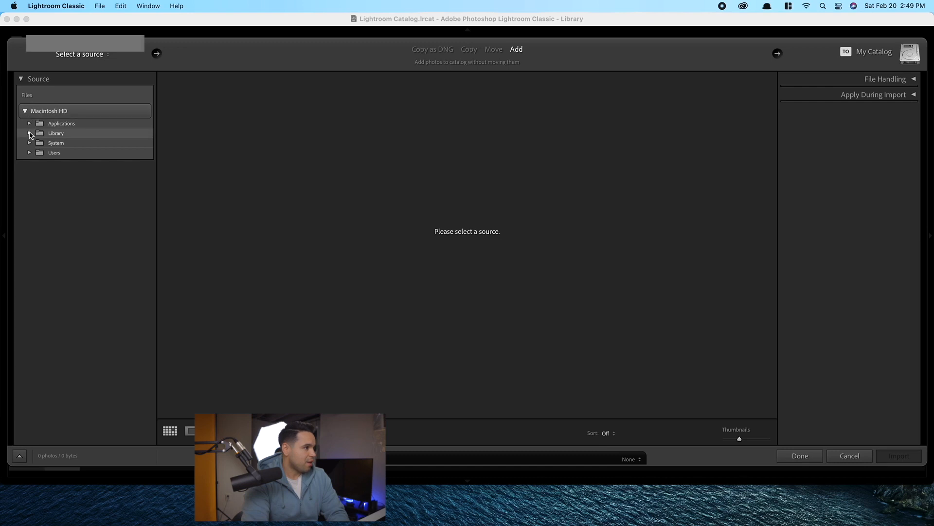
{"action": "left_click", "coordinate": [28, 152]}
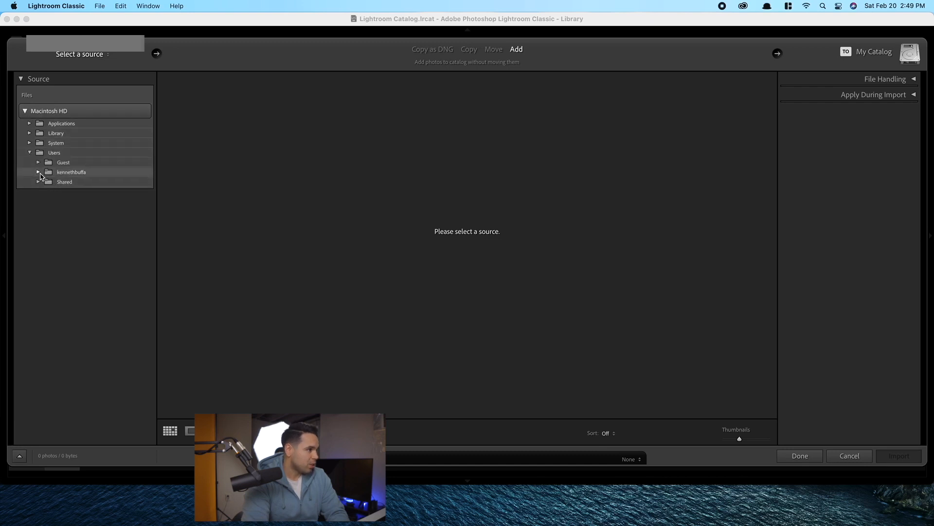
{"action": "left_click", "coordinate": [39, 172]}
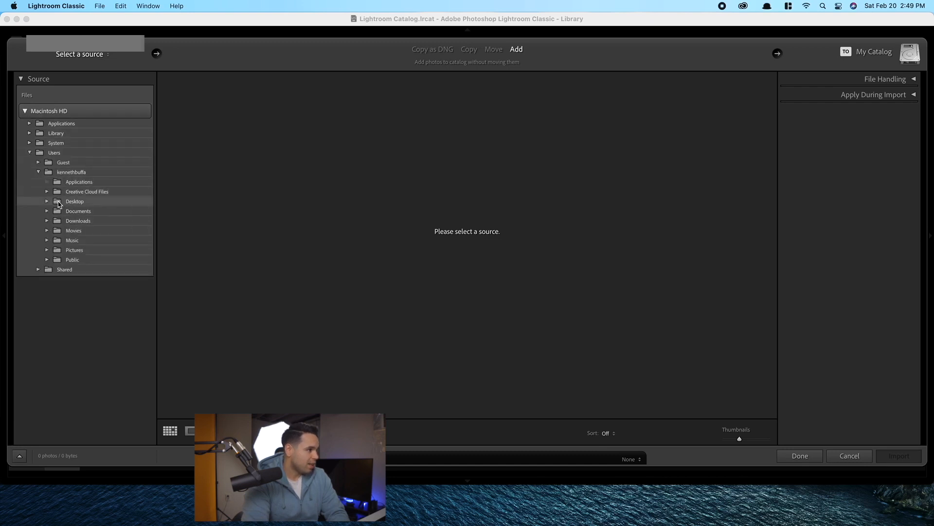
{"action": "left_click", "coordinate": [75, 201]}
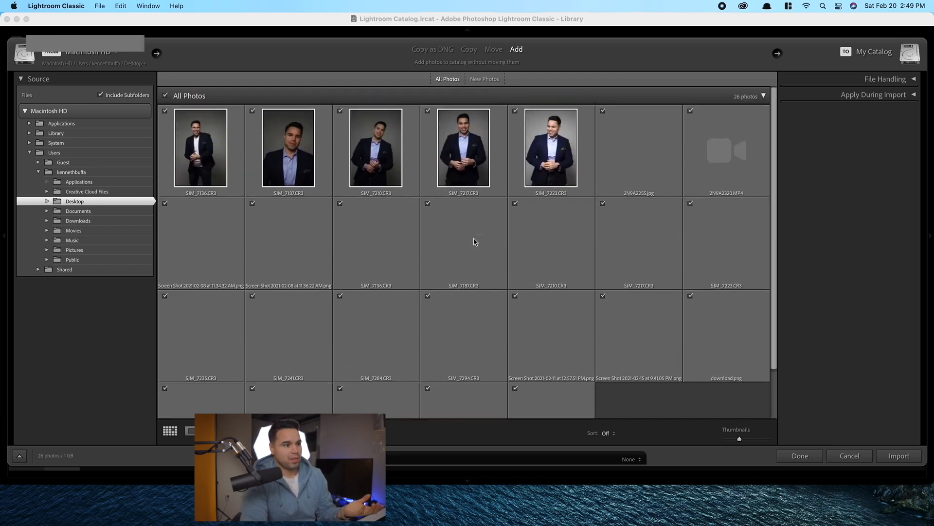
{"action": "scroll", "scroll_direction": "down", "scroll_amount": 3}
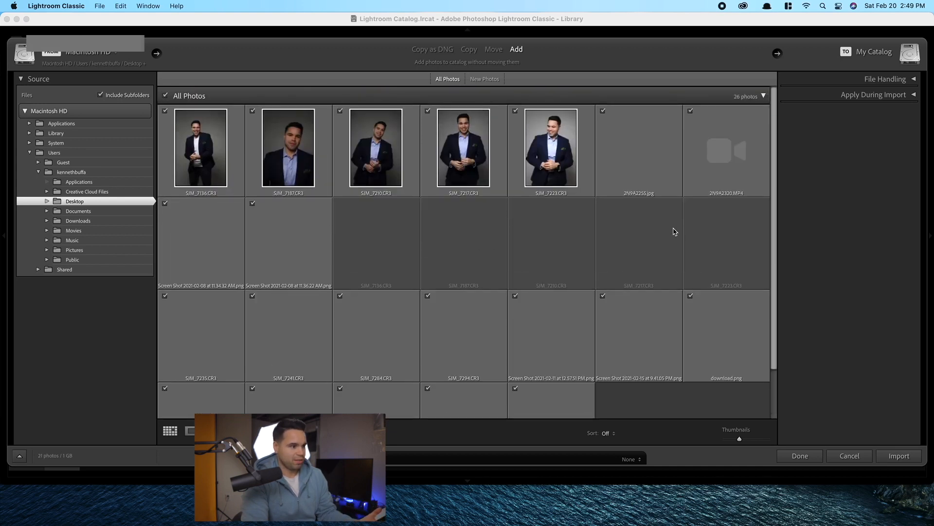
{"action": "scroll", "scroll_direction": "down", "scroll_amount": 3}
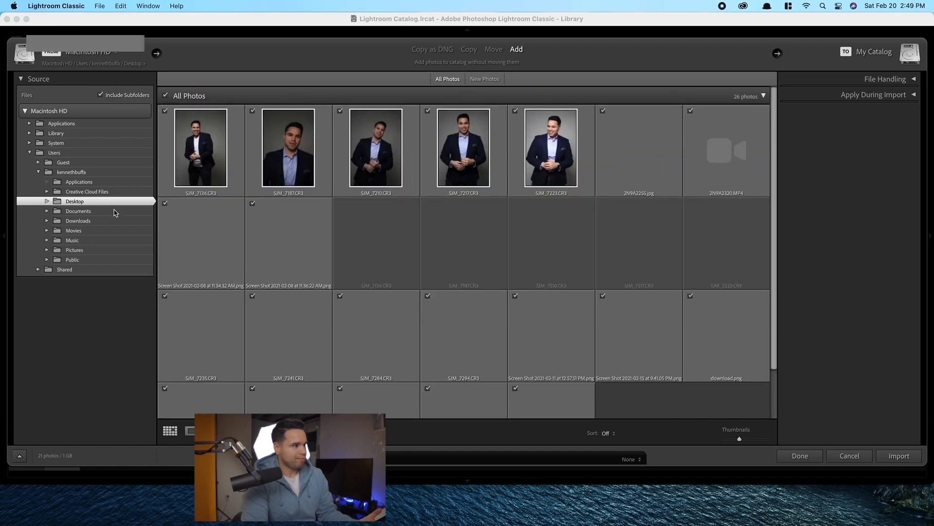
{"action": "left_click", "coordinate": [47, 201]}
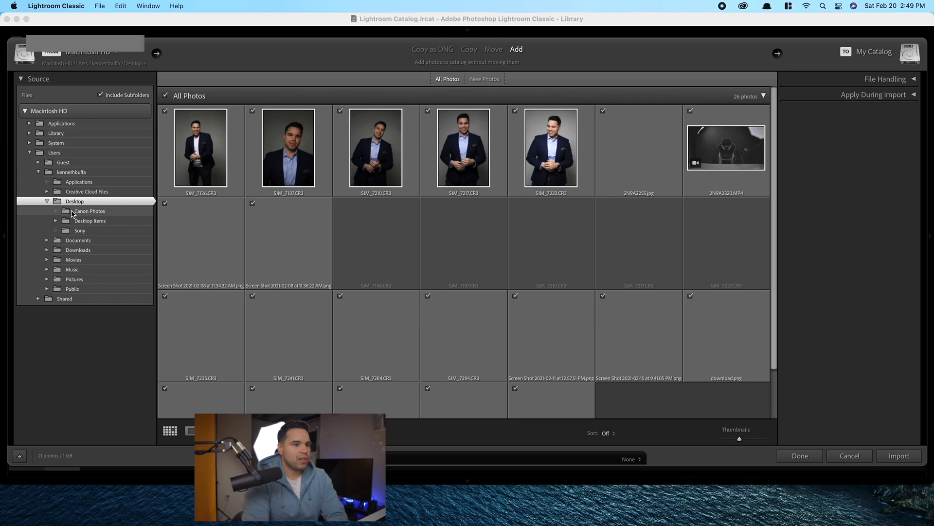
{"action": "left_click", "coordinate": [89, 211]}
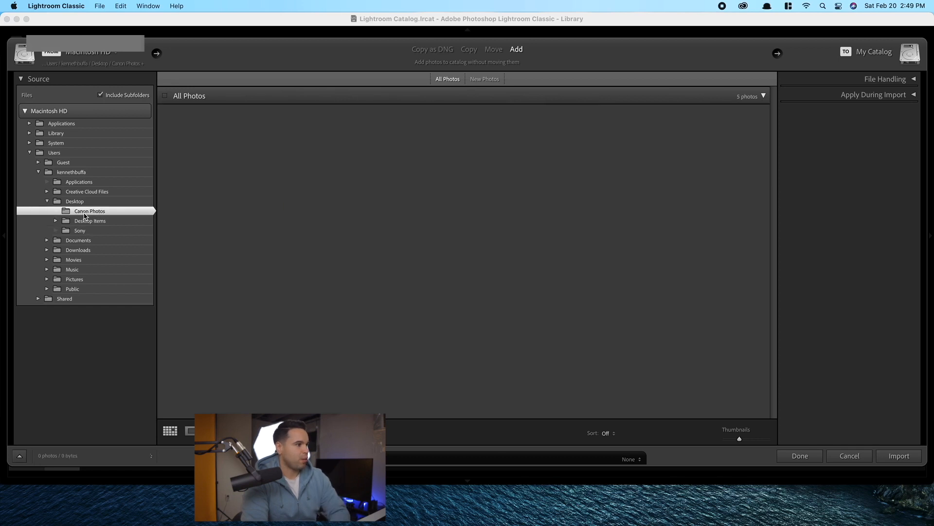
Import the five checked Canon photos into the catalog
{"action": "left_click", "coordinate": [89, 210]}
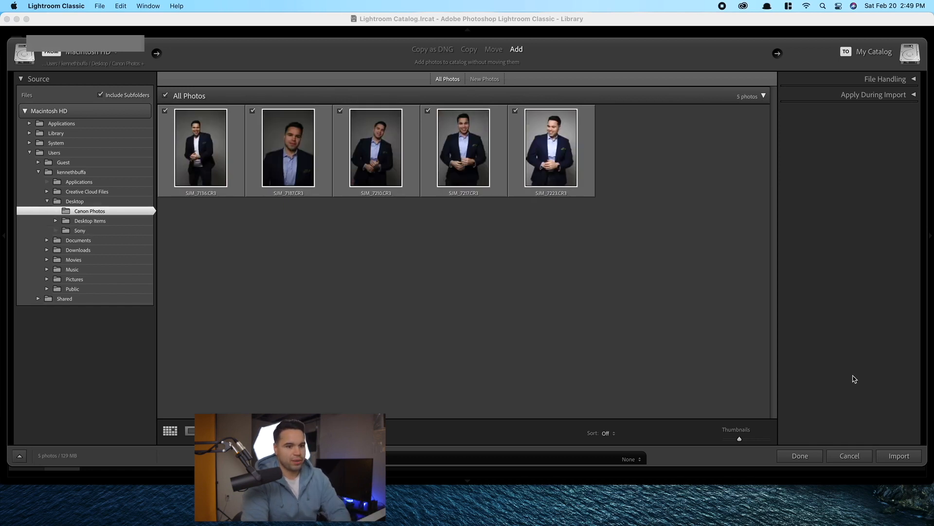
{"action": "left_click", "coordinate": [899, 456]}
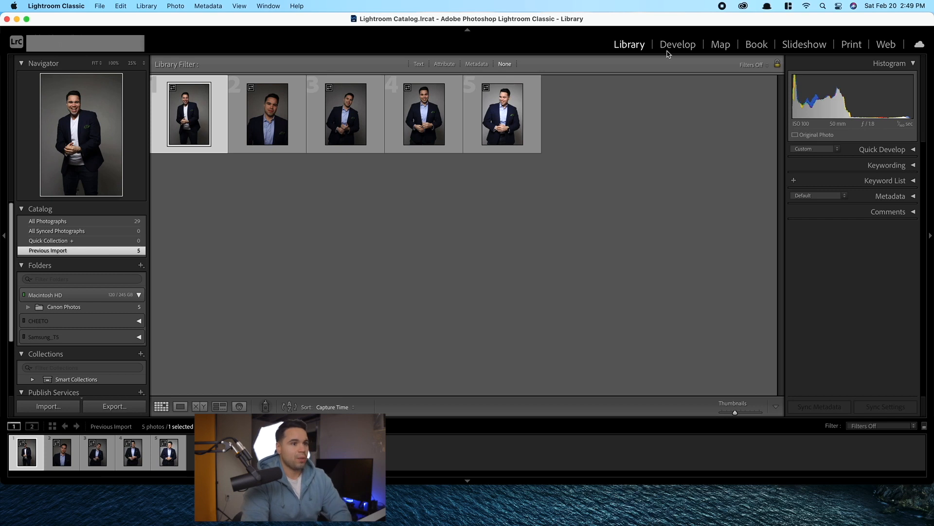
In Develop, brighten the first portrait's exposure, lower contrast, and add texture with moderate clarity
{"action": "left_click", "coordinate": [677, 44]}
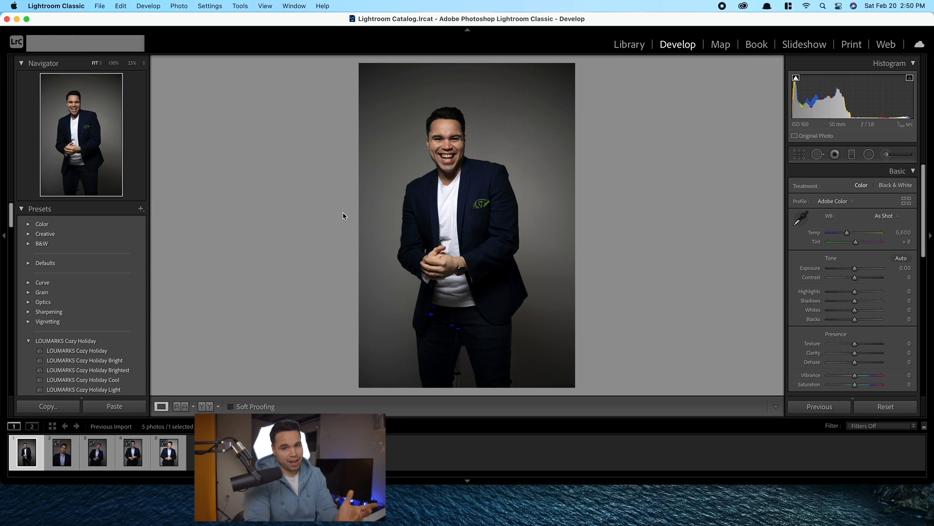
{"action": "mouse_move", "coordinate": [289, 213]}
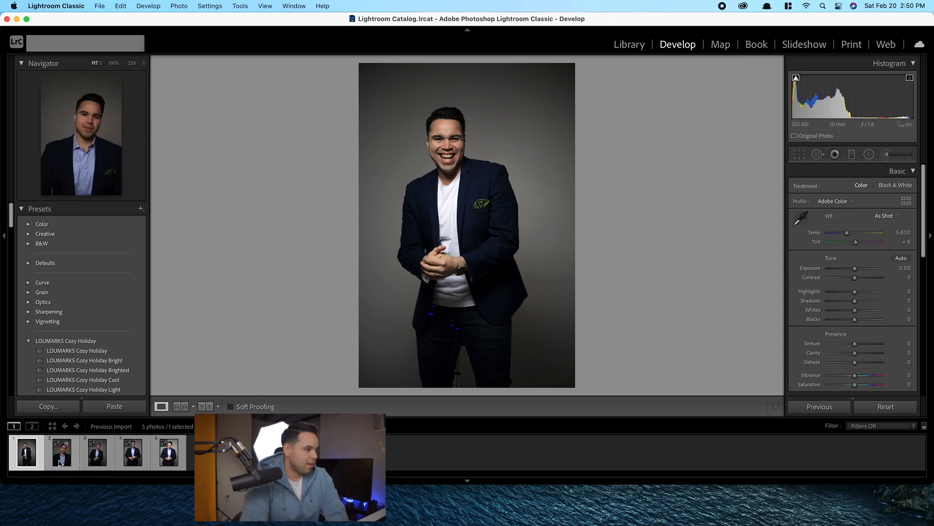
{"action": "left_click", "coordinate": [61, 452]}
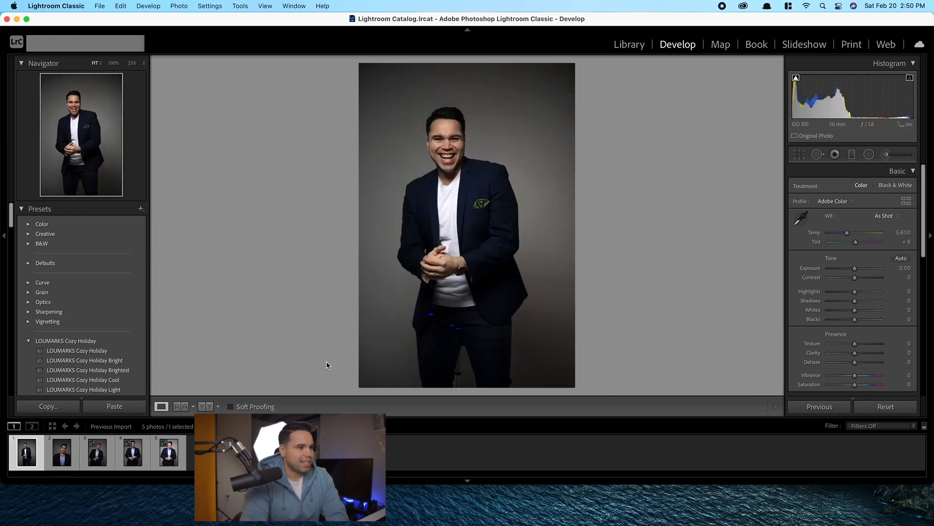
{"action": "mouse_move", "coordinate": [854, 270]}
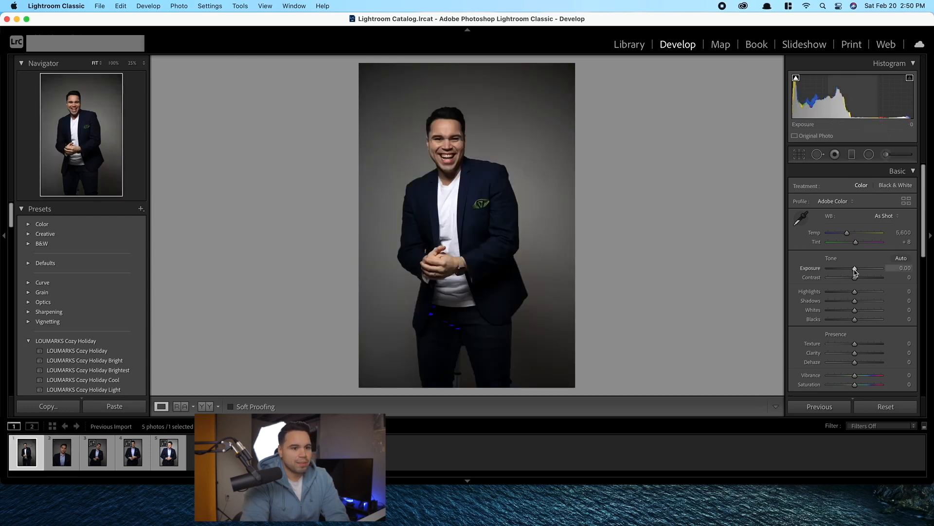
{"action": "left_click_drag", "start_coordinate": [853, 272], "coordinate": [858, 272]}
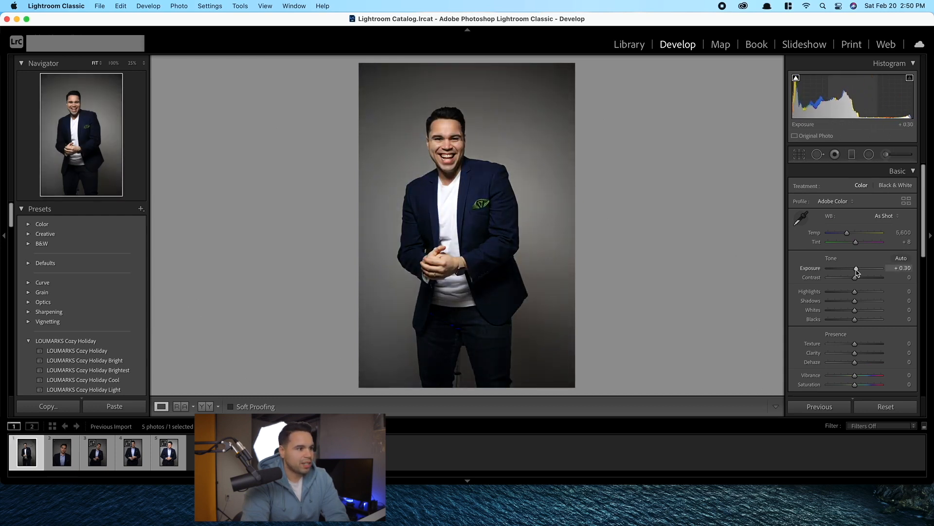
{"action": "left_click_drag", "start_coordinate": [855, 277], "coordinate": [837, 276]}
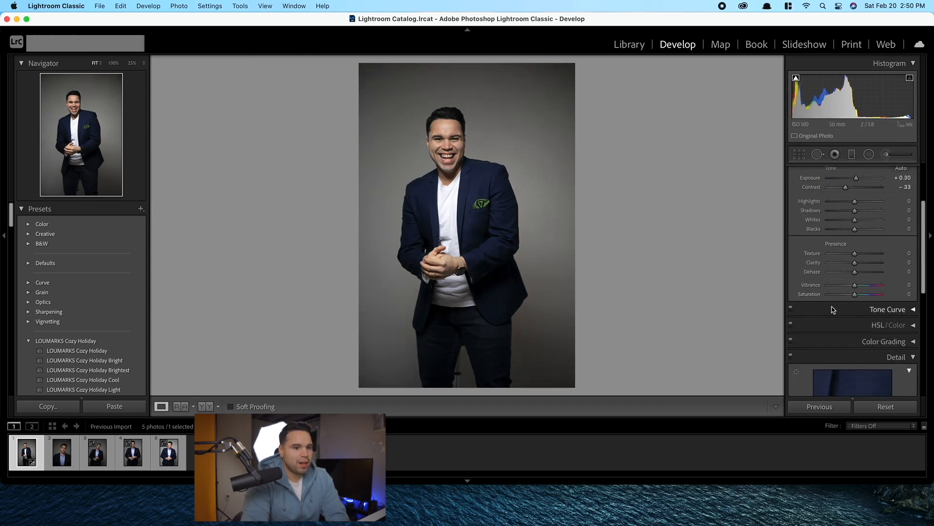
{"action": "left_click_drag", "start_coordinate": [854, 253], "coordinate": [868, 252]}
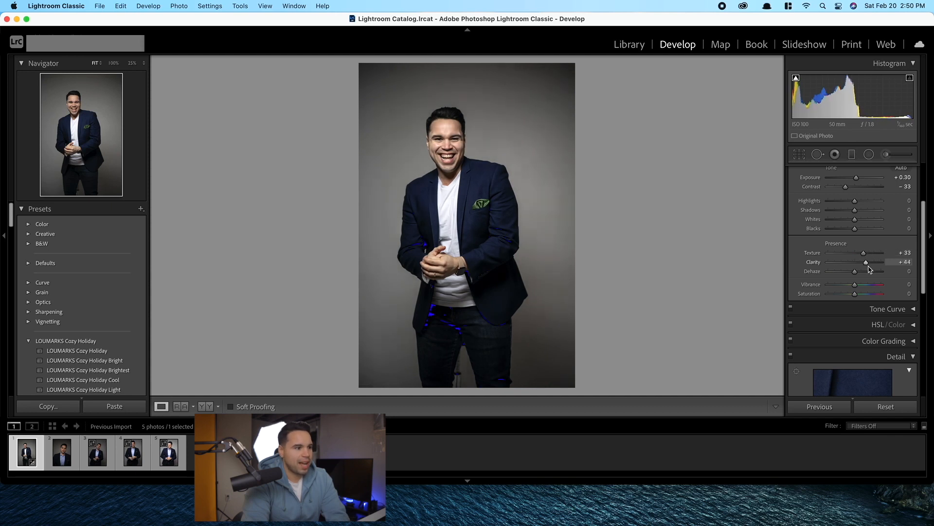
{"action": "left_click_drag", "start_coordinate": [868, 263], "coordinate": [858, 263]}
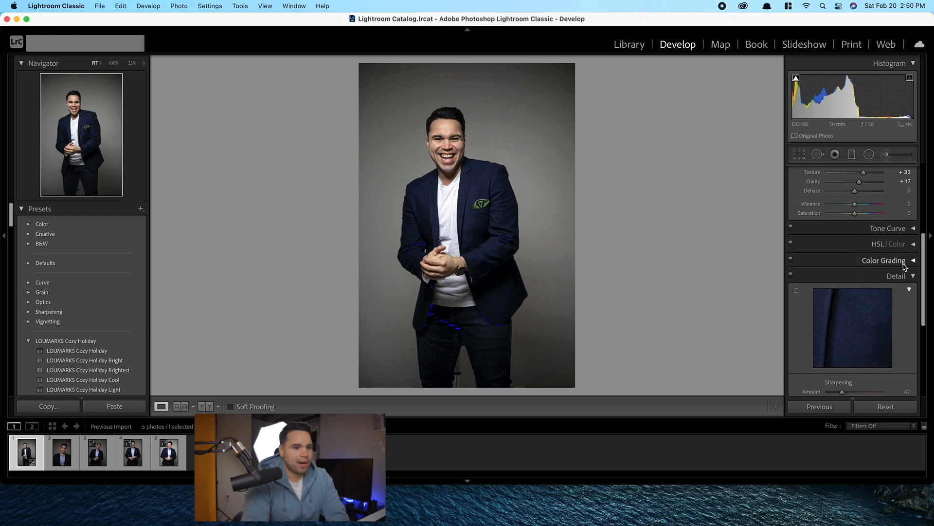
In Color Grading, darken midtone/shadow luminance slightly and lift the highlights
{"action": "left_click", "coordinate": [884, 260]}
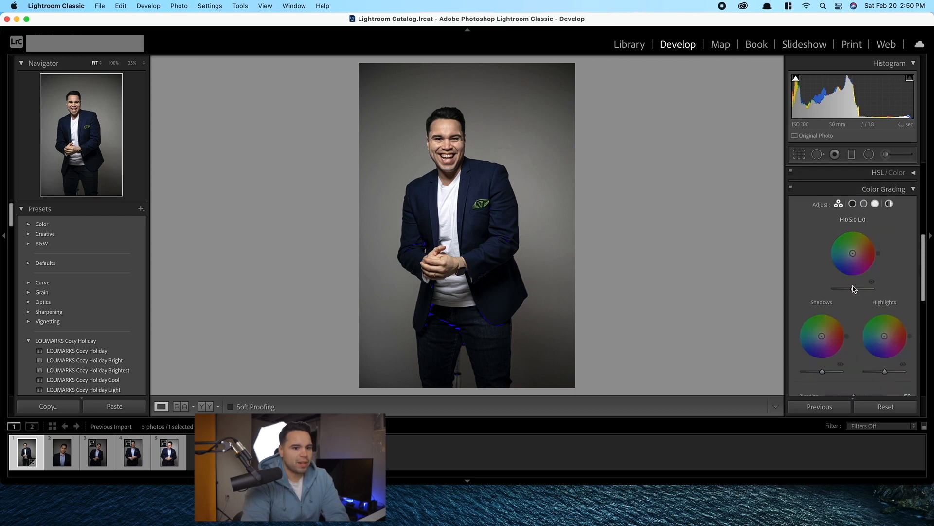
{"action": "left_click_drag", "start_coordinate": [852, 289], "coordinate": [843, 289]}
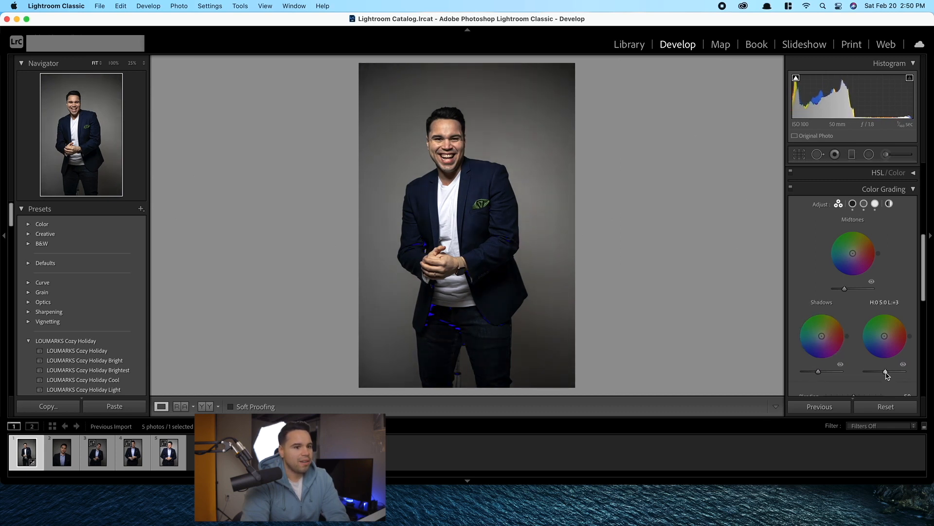
{"action": "left_click_drag", "start_coordinate": [884, 371], "coordinate": [881, 372]}
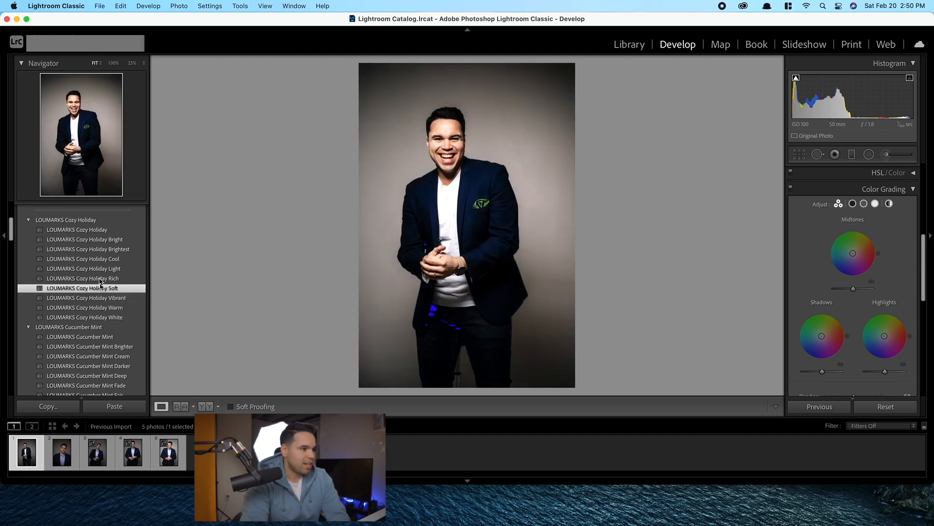
Try LOUMARKS Cozy Holiday Soft, then settle on the LOUMARKS Cucumber Mint Deep preset
{"action": "left_click", "coordinate": [82, 258]}
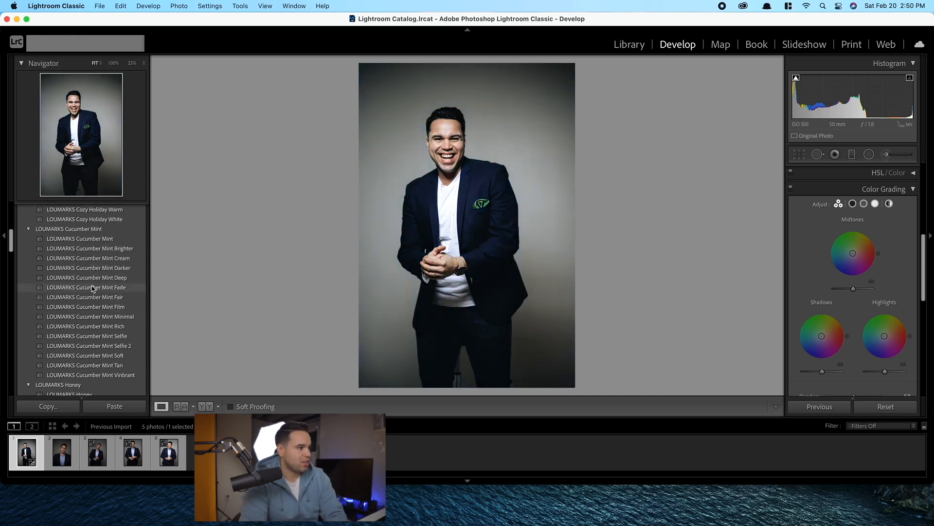
{"action": "left_click", "coordinate": [87, 278]}
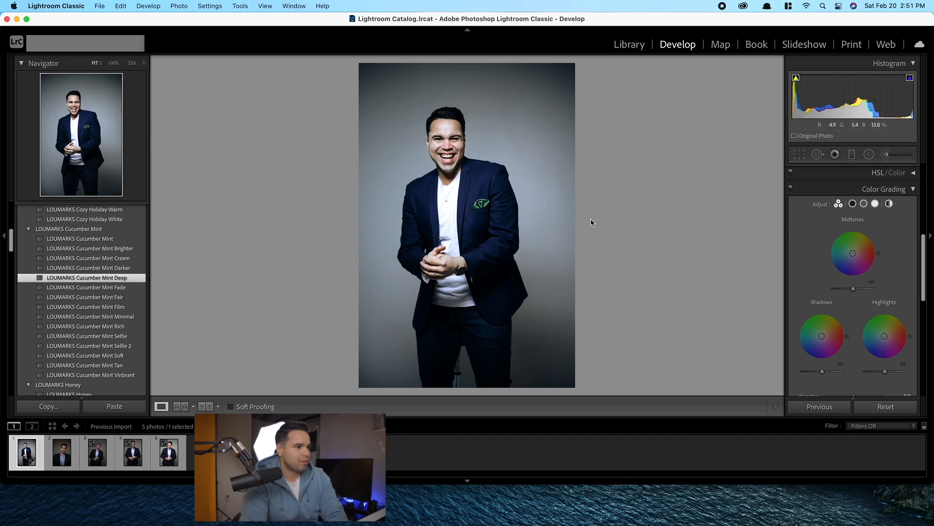
{"action": "left_click", "coordinate": [592, 222]}
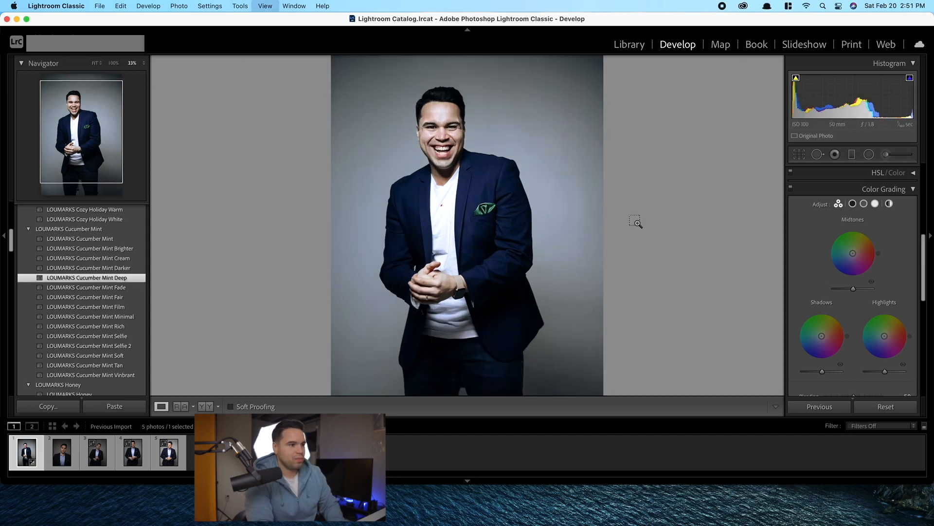
At full magnification, heal blemishes beside the smile and on the chin with Spot Removal, then view the whole portrait
{"action": "left_click", "coordinate": [635, 221]}
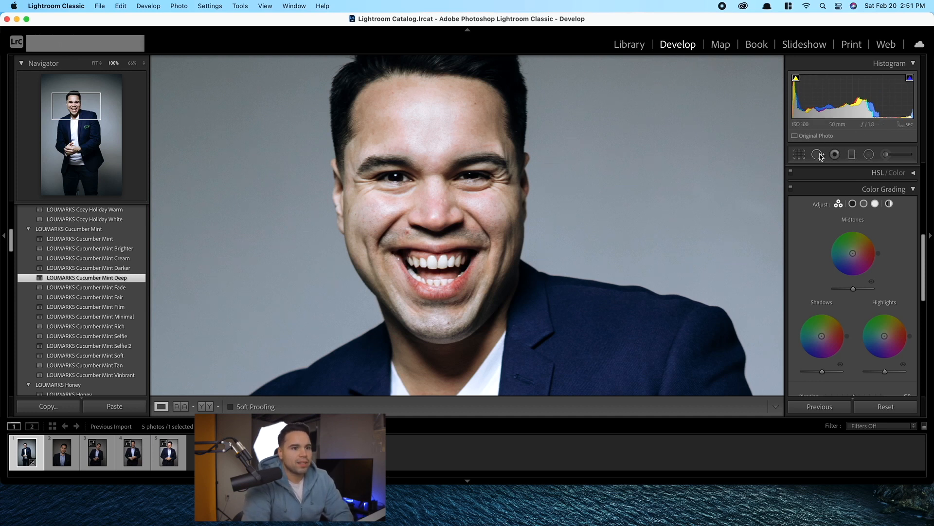
{"action": "left_click", "coordinate": [818, 154]}
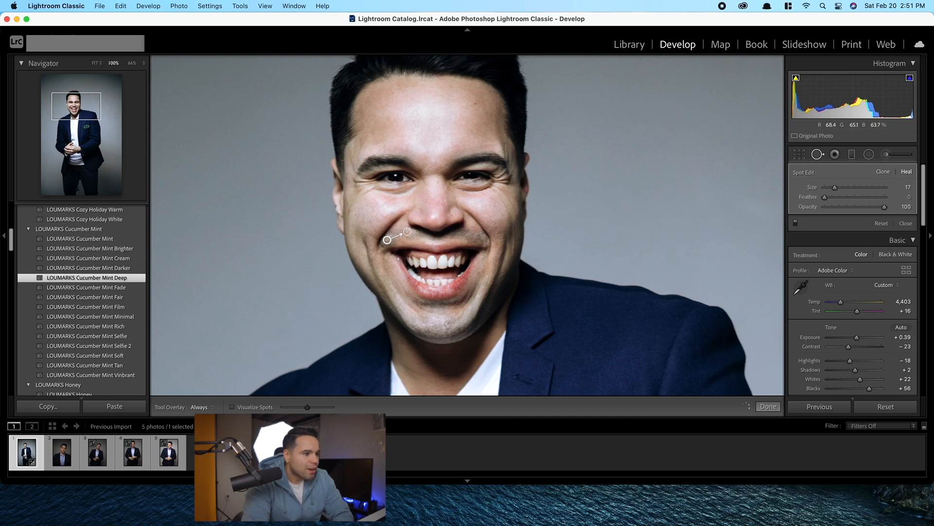
{"action": "left_click", "coordinate": [448, 322]}
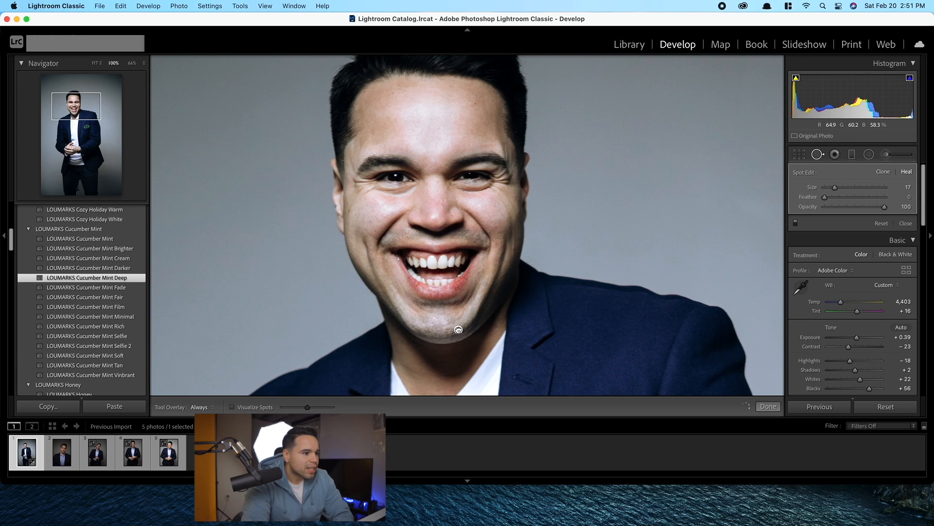
{"action": "left_click", "coordinate": [458, 330]}
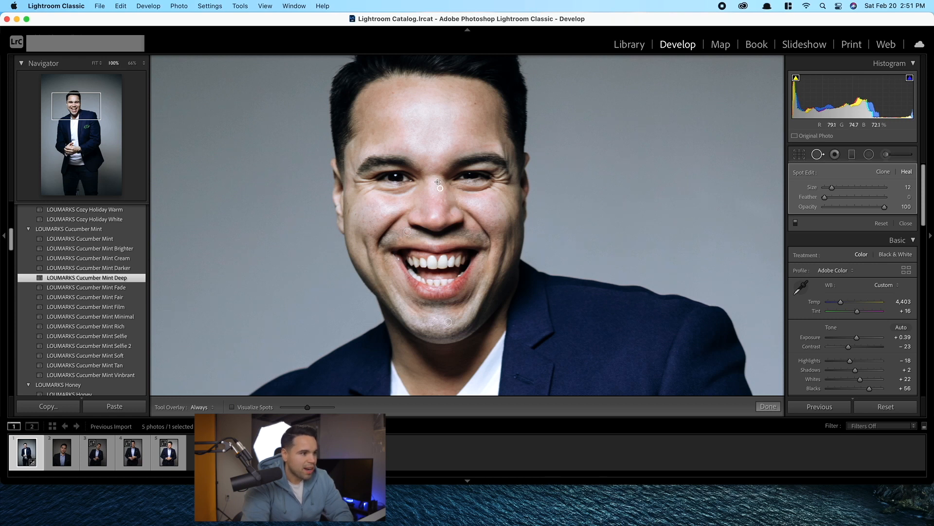
{"action": "mouse_move", "coordinate": [583, 288]}
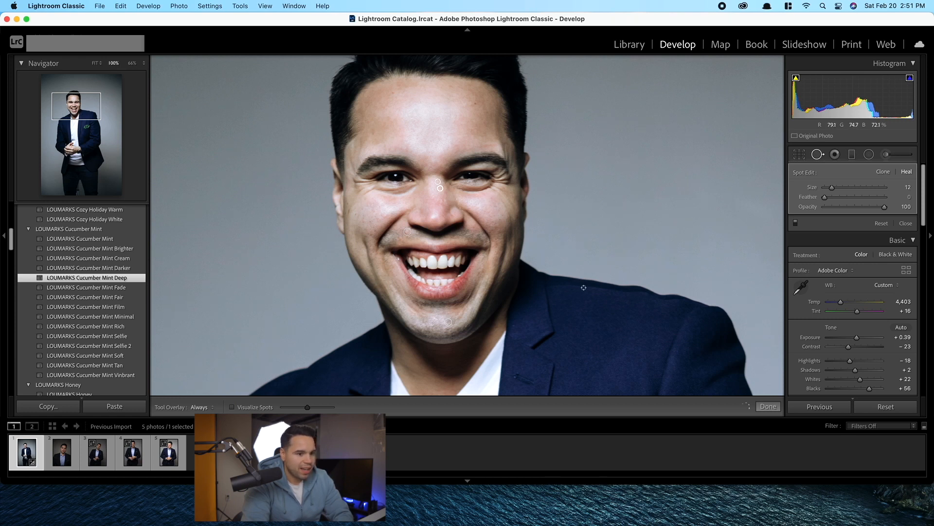
{"action": "left_click", "coordinate": [768, 407]}
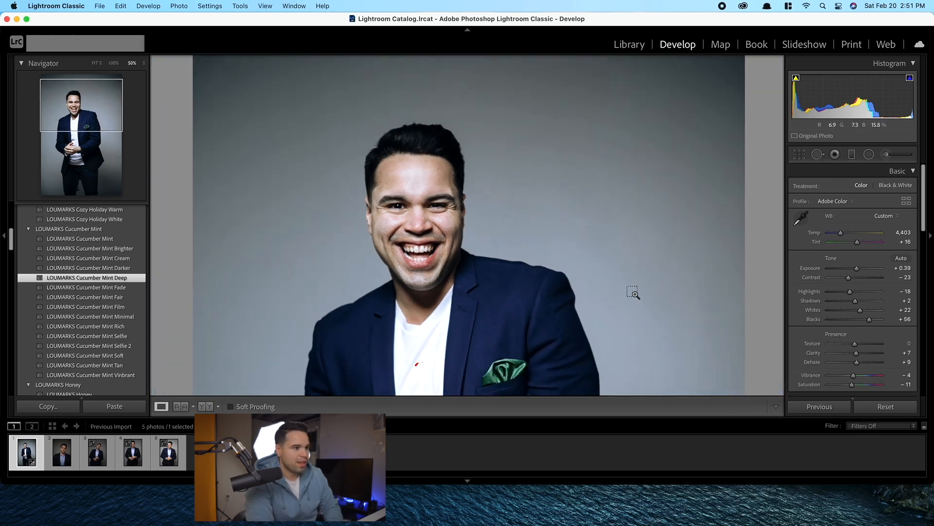
{"action": "left_click", "coordinate": [633, 293]}
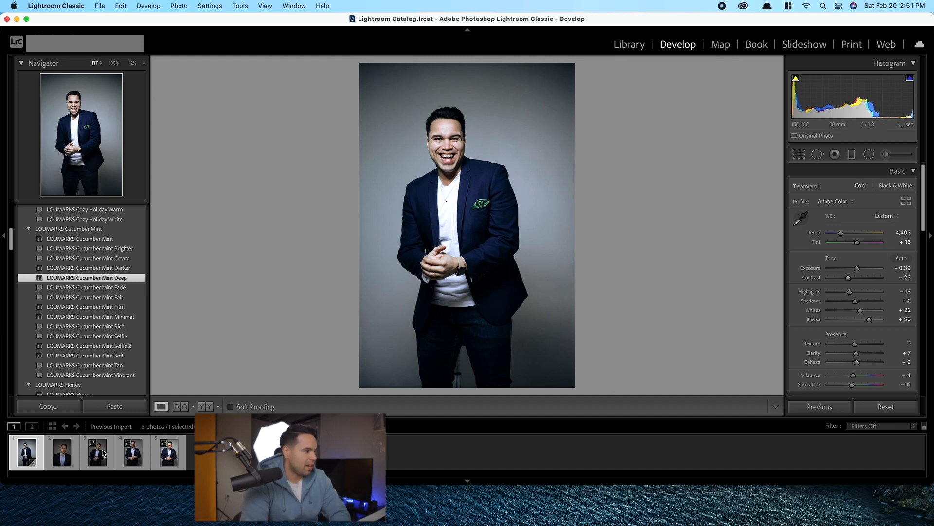
Give the third portrait Cucumber Mint Rich and the second Rustic Home Deep
{"action": "left_click", "coordinate": [96, 453]}
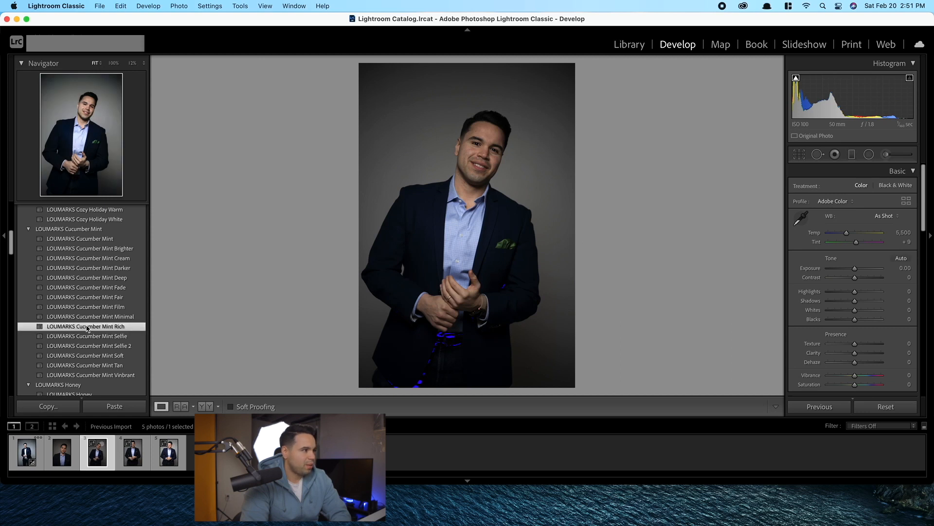
{"action": "left_click", "coordinate": [85, 326]}
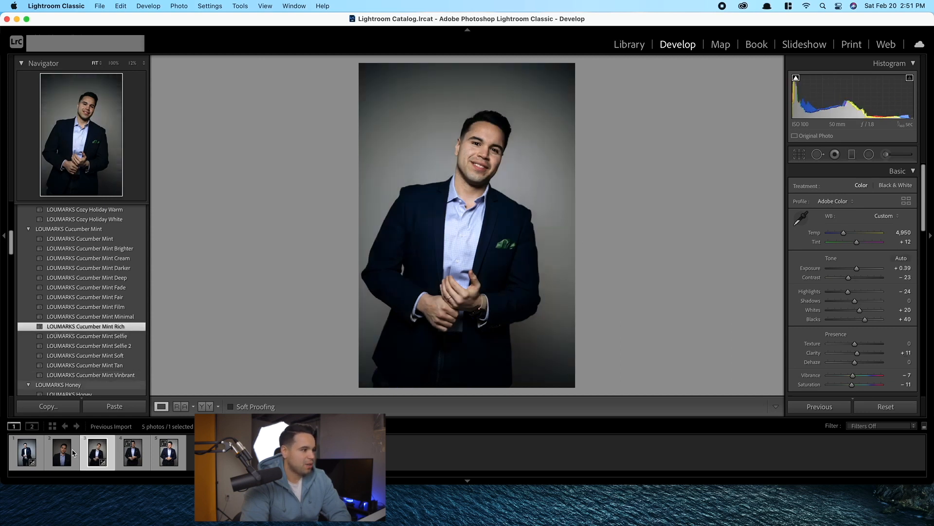
{"action": "left_click", "coordinate": [61, 451]}
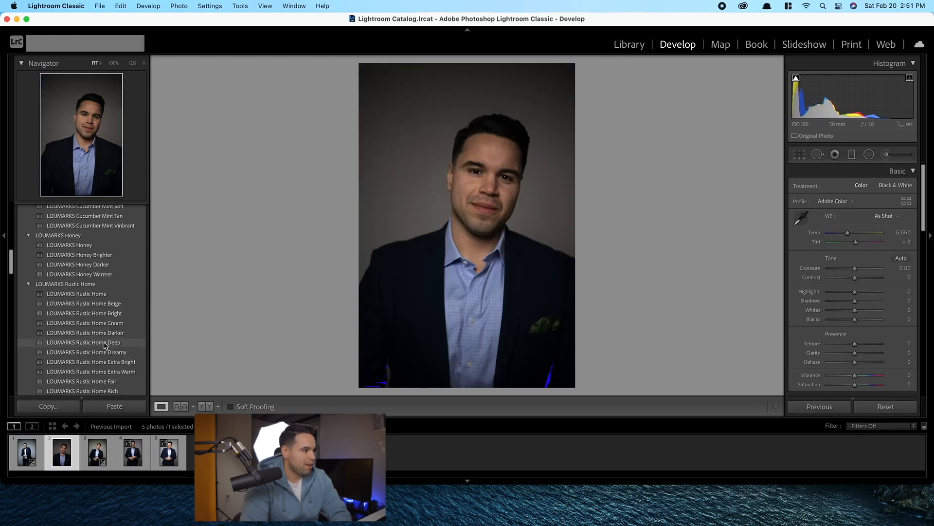
{"action": "left_click", "coordinate": [83, 342]}
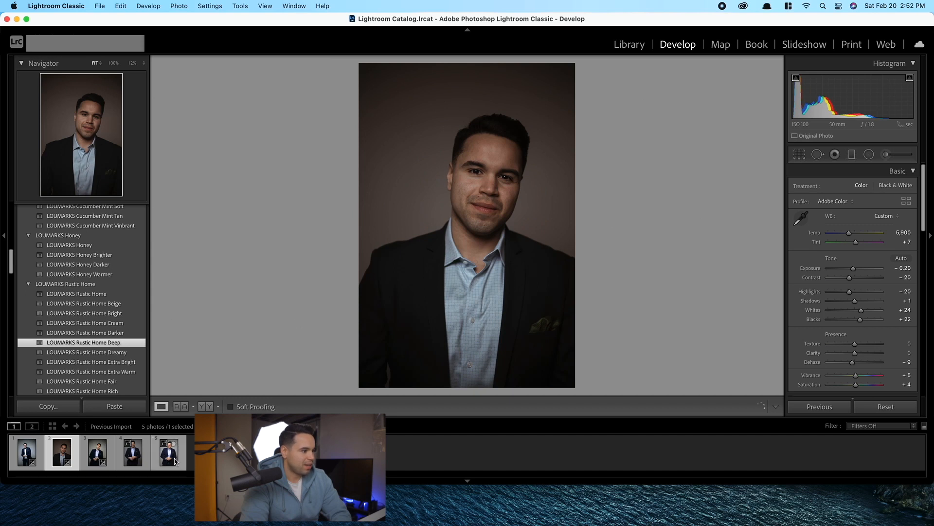
Give the fifth portrait Bright // Cool and the fourth LM Cozy Holiday Bright
{"action": "left_click", "coordinate": [167, 453]}
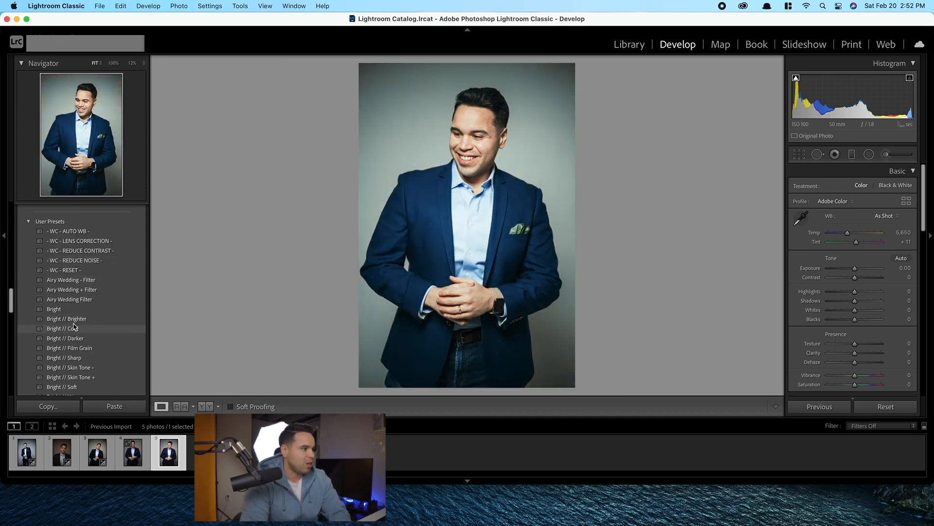
{"action": "left_click", "coordinate": [62, 328]}
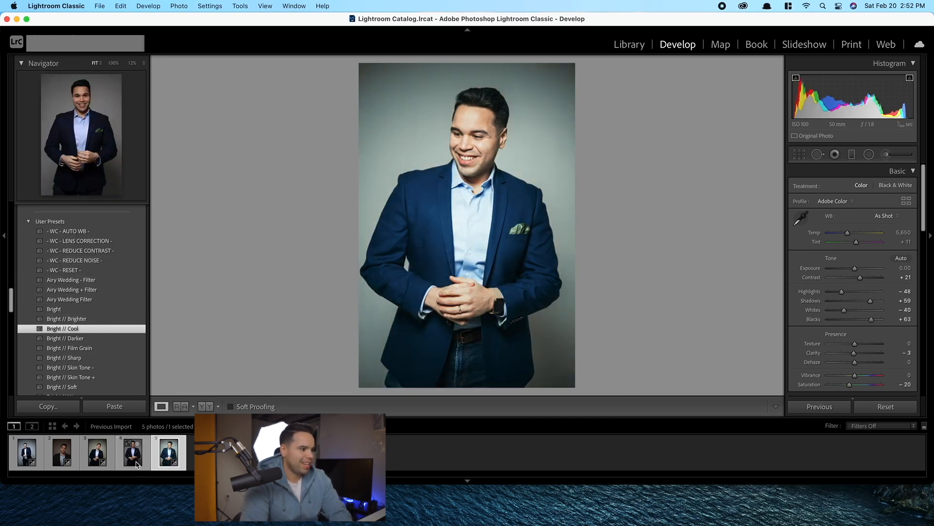
{"action": "mouse_move", "coordinate": [137, 464]}
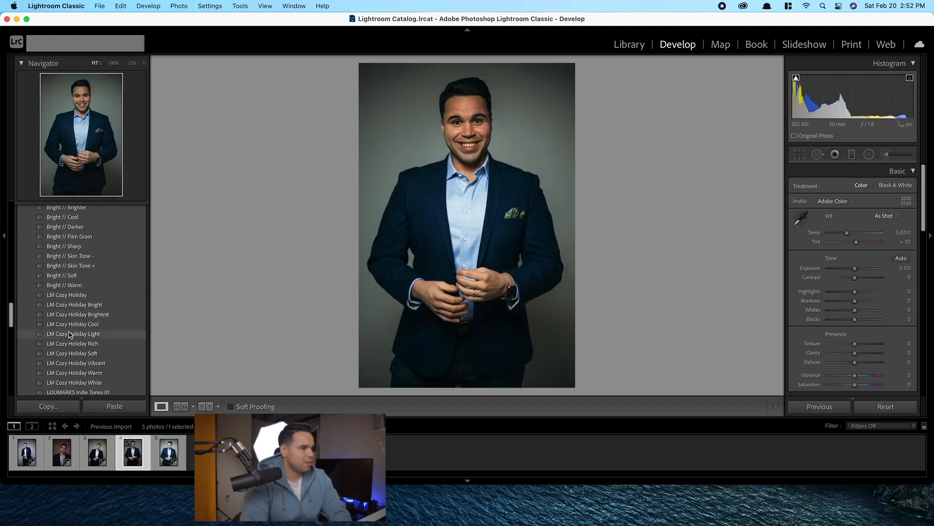
{"action": "left_click", "coordinate": [74, 304]}
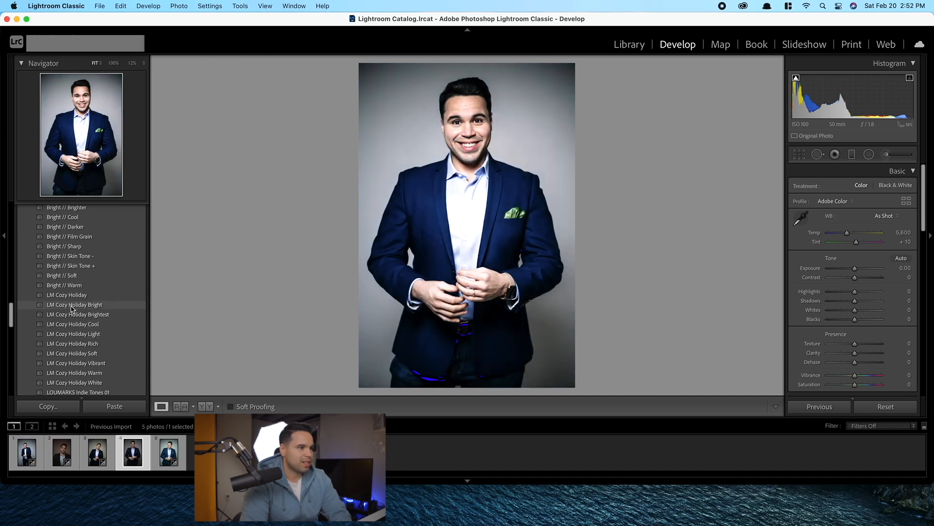
{"action": "left_click", "coordinate": [74, 304]}
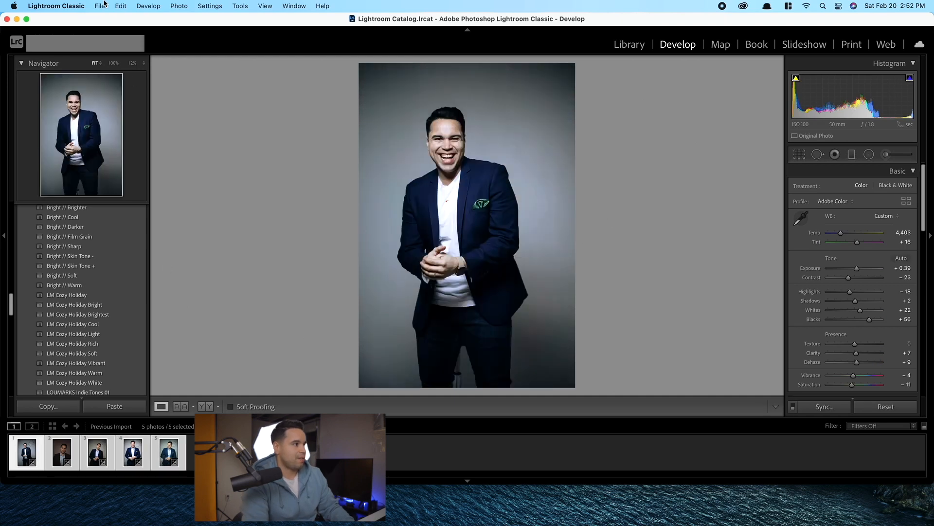
Export the five portraits as JPEGs to the Desktop's Canon Photos folder, keeping the JPEG settings
{"action": "left_click", "coordinate": [100, 6]}
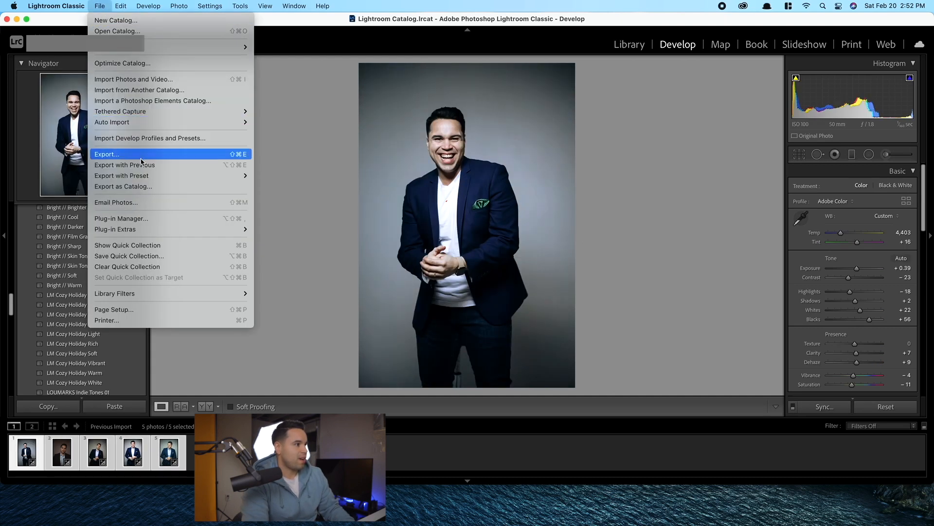
{"action": "left_click", "coordinate": [106, 153]}
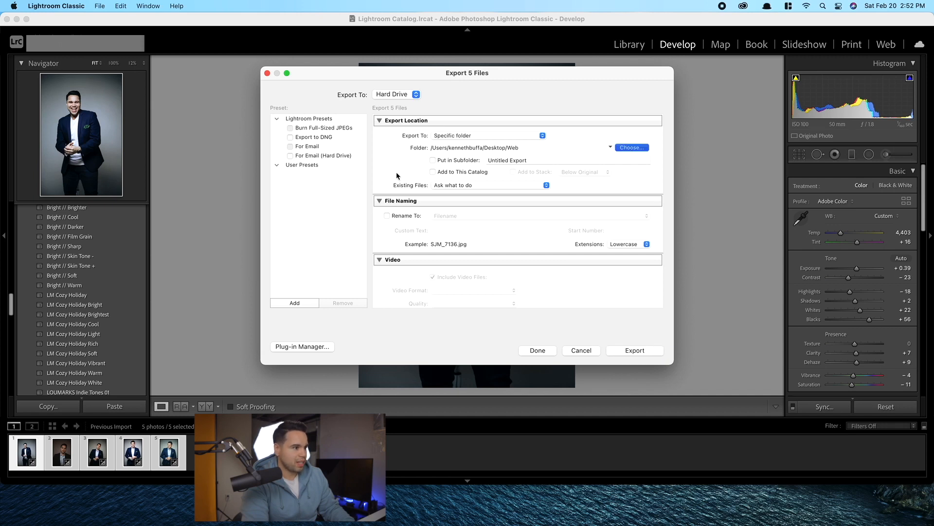
{"action": "left_click", "coordinate": [631, 147]}
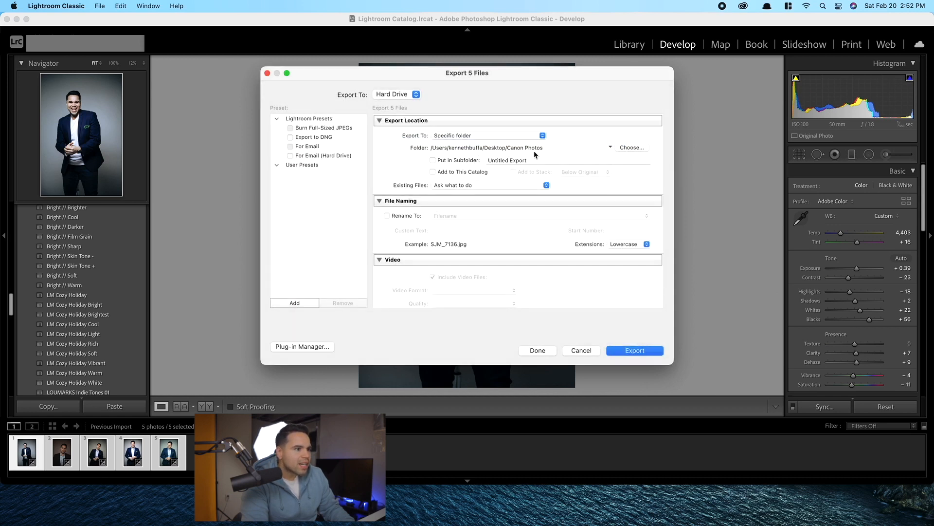
{"action": "scroll", "scroll_direction": "down", "scroll_amount": 3}
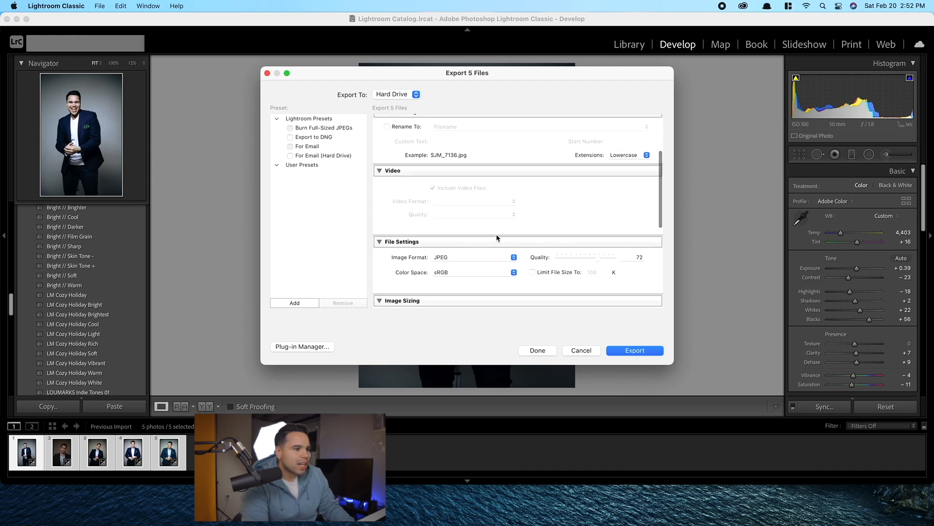
{"action": "scroll", "scroll_direction": "down", "scroll_amount": 3}
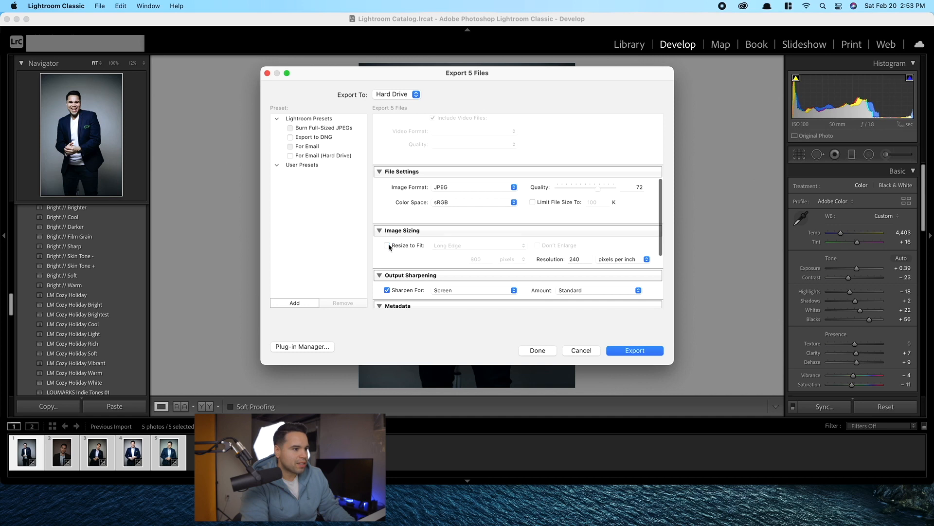
{"action": "scroll", "scroll_direction": "down", "scroll_amount": 3}
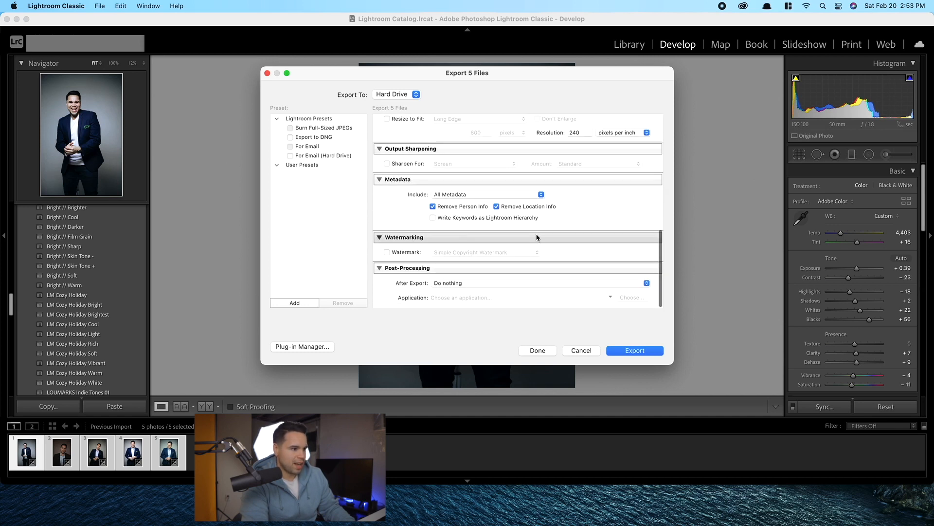
{"action": "mouse_move", "coordinate": [635, 351]}
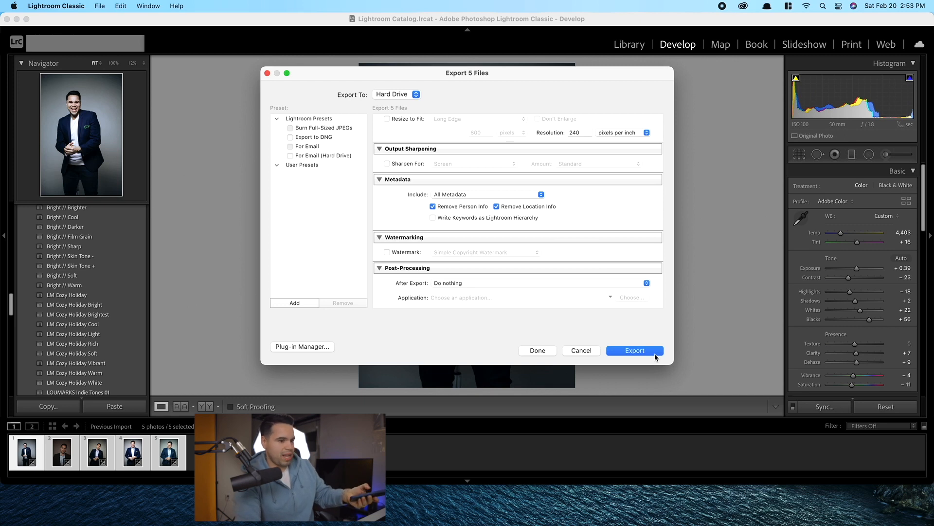
{"action": "left_click", "coordinate": [634, 350]}
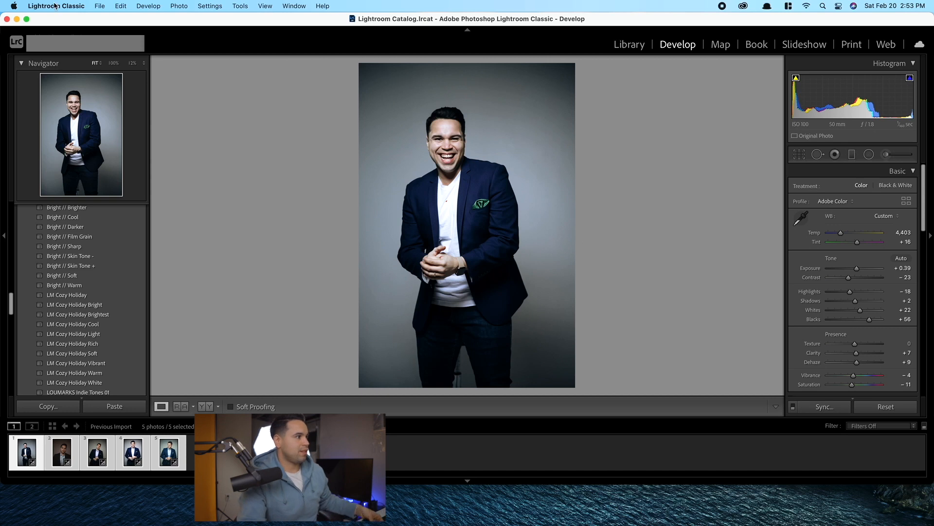
Hide Lightroom Classic to reveal the desktop after the export finishes
{"action": "left_click", "coordinate": [56, 6]}
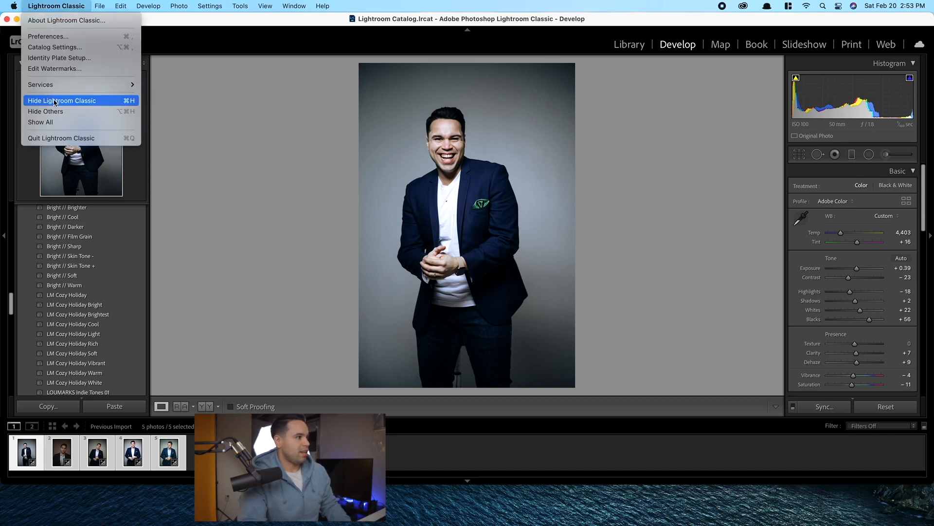
{"action": "left_click", "coordinate": [62, 100]}
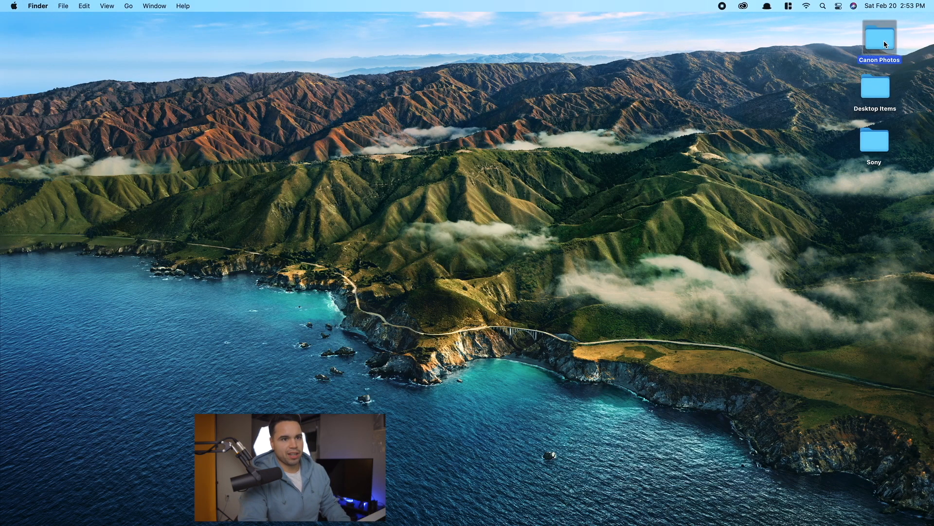
In Finder open Canon Photos, select SJM_7217.jpg, sort by Date Modified and preview a file
{"action": "double_click", "coordinate": [879, 38]}
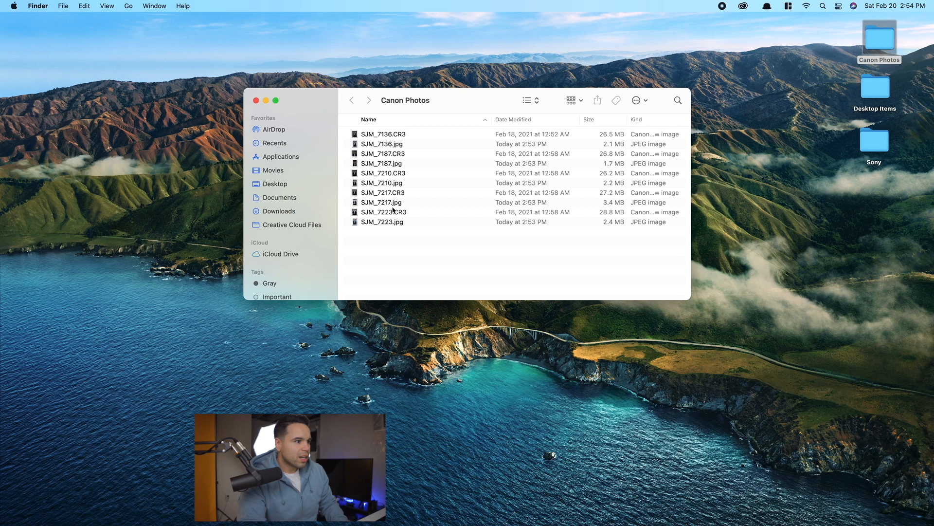
{"action": "left_click", "coordinate": [381, 202]}
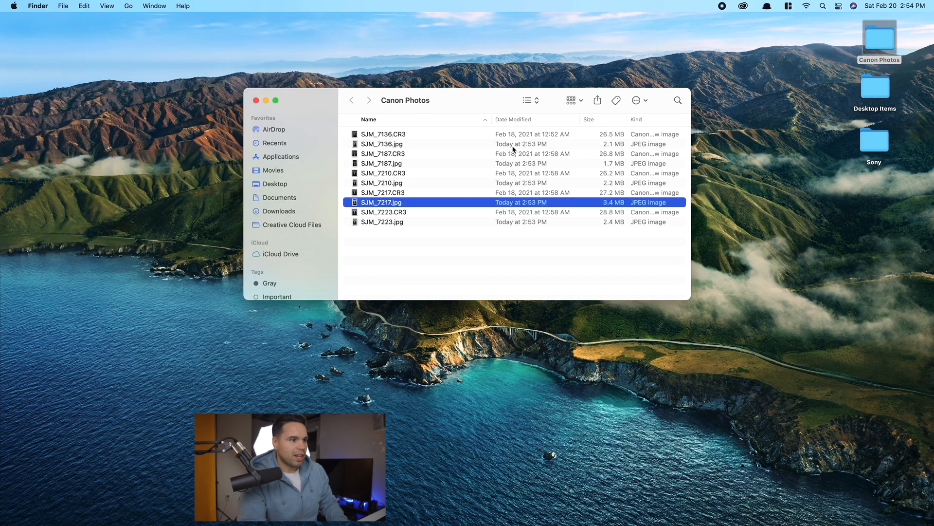
{"action": "left_click", "coordinate": [513, 119]}
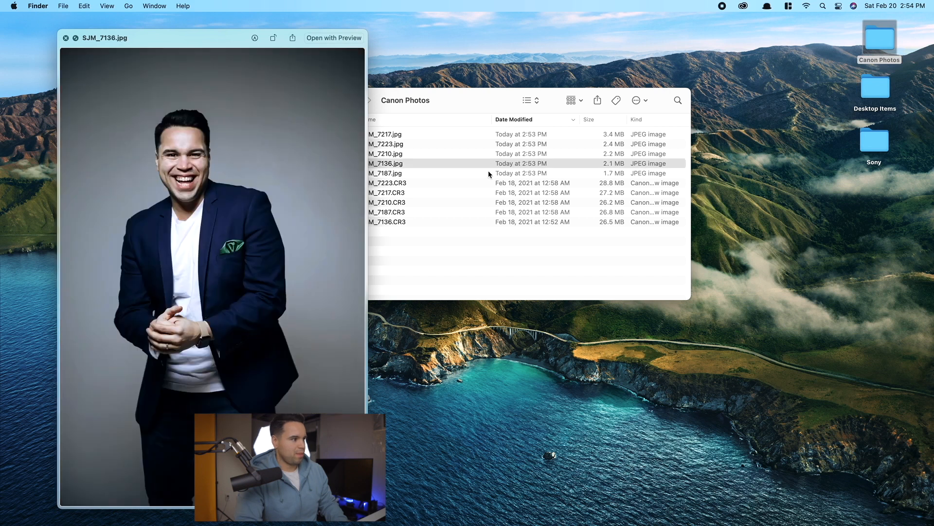
{"action": "left_click", "coordinate": [385, 134]}
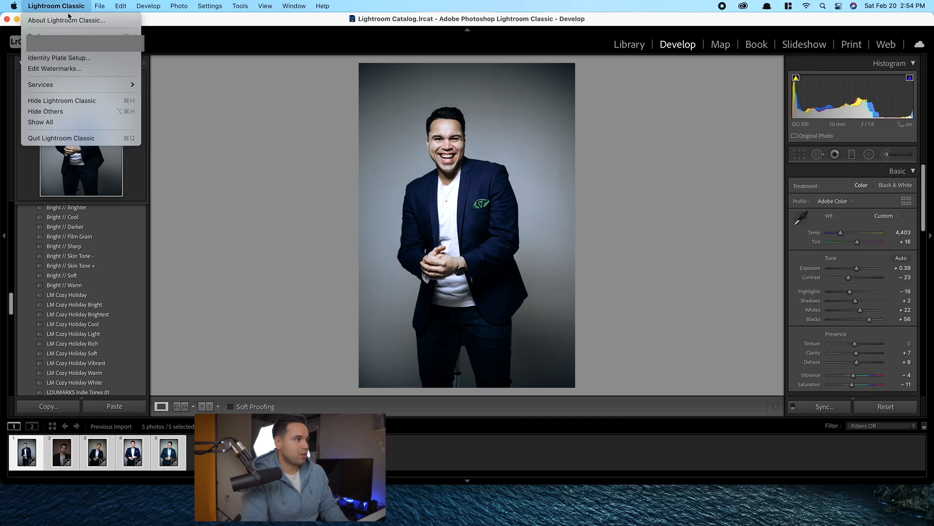
Quit Lightroom Classic, confirming the quit so it can be relaunched with the LOUMARKS presets
{"action": "left_click", "coordinate": [61, 137]}
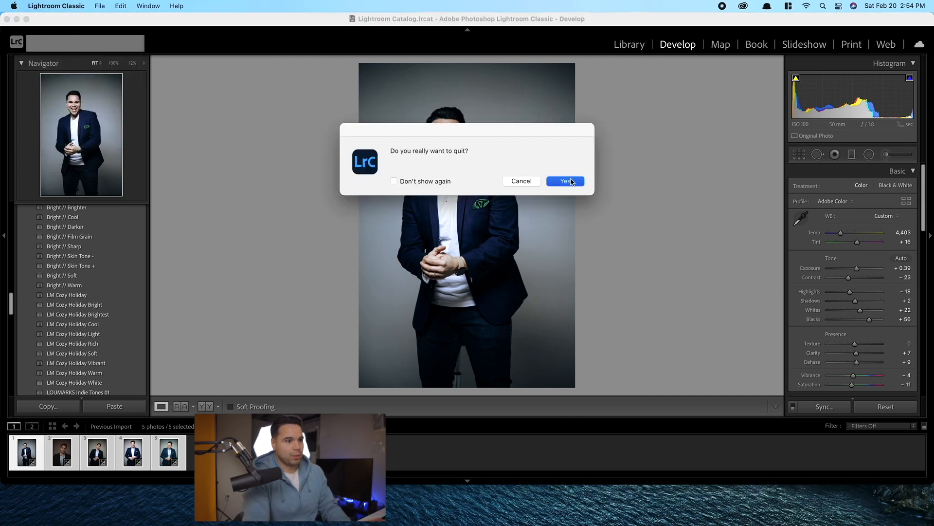
{"action": "left_click", "coordinate": [565, 180]}
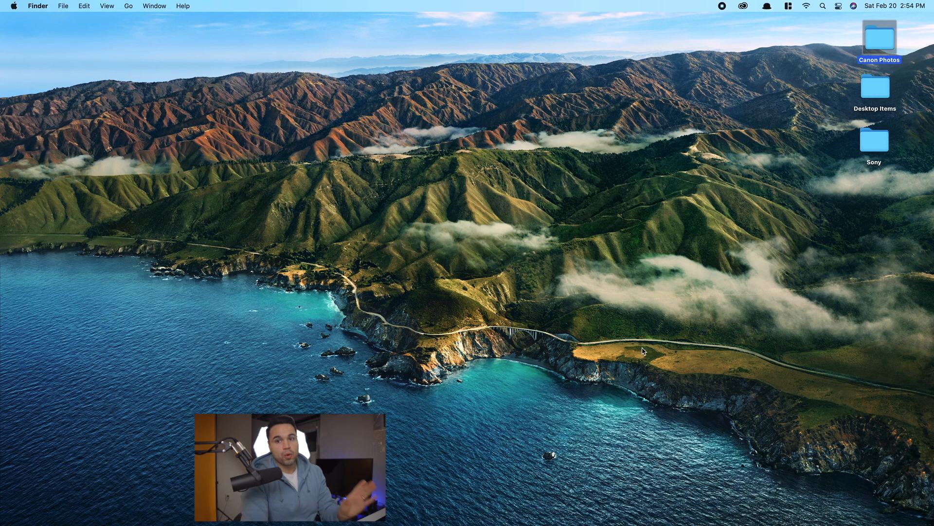
{"action": "mouse_move", "coordinate": [626, 250]}
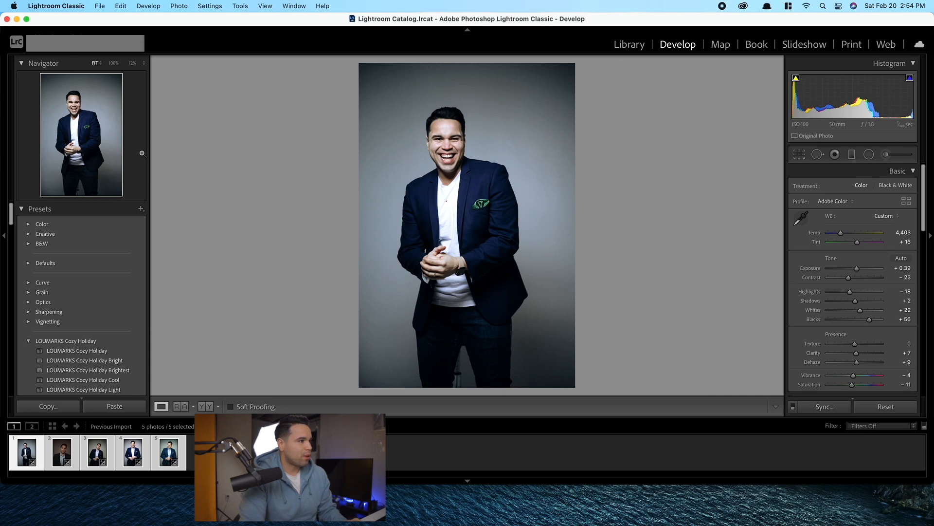
Import the five Sony portraits from Desktop > Sony into the catalog
{"action": "left_click", "coordinate": [103, 6]}
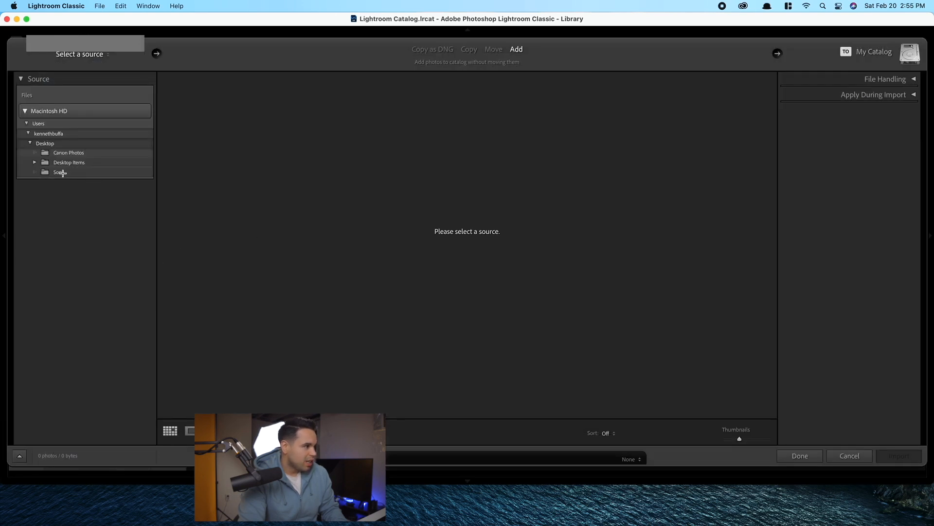
{"action": "left_click", "coordinate": [56, 172]}
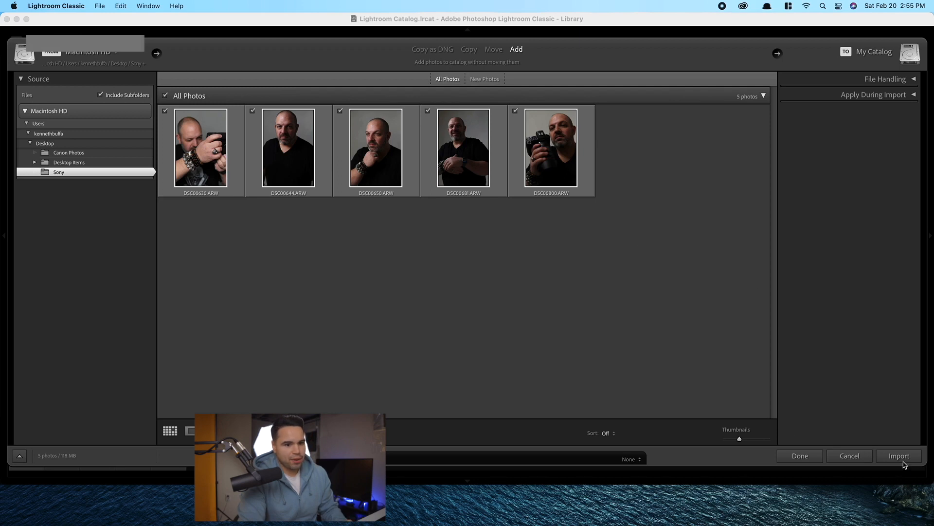
{"action": "left_click", "coordinate": [898, 455]}
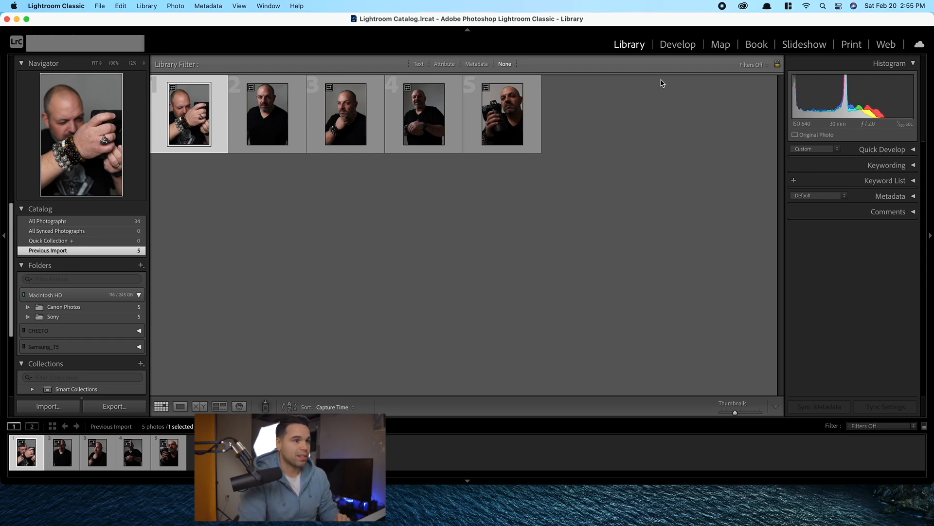
Set the first Sony portrait to Exposure -0.30, Contrast about -16, Shadows +30 and apply Cozy Holiday Cool
{"action": "left_click", "coordinate": [677, 44]}
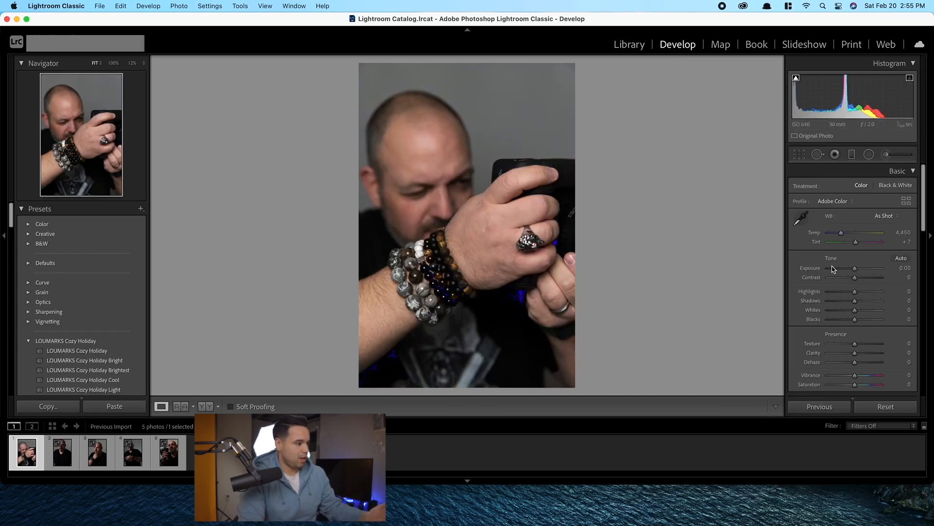
{"action": "left_click_drag", "start_coordinate": [855, 268], "coordinate": [865, 268]}
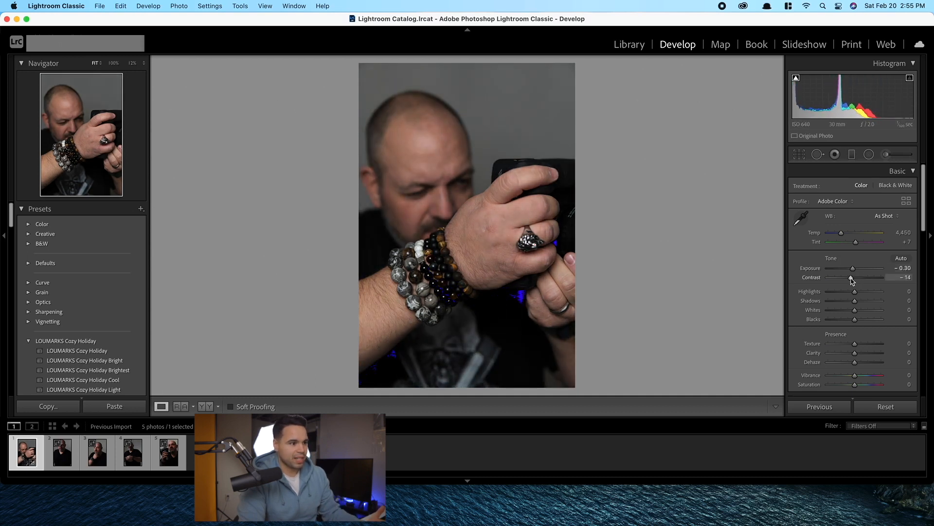
{"action": "left_click_drag", "start_coordinate": [855, 300], "coordinate": [864, 301]}
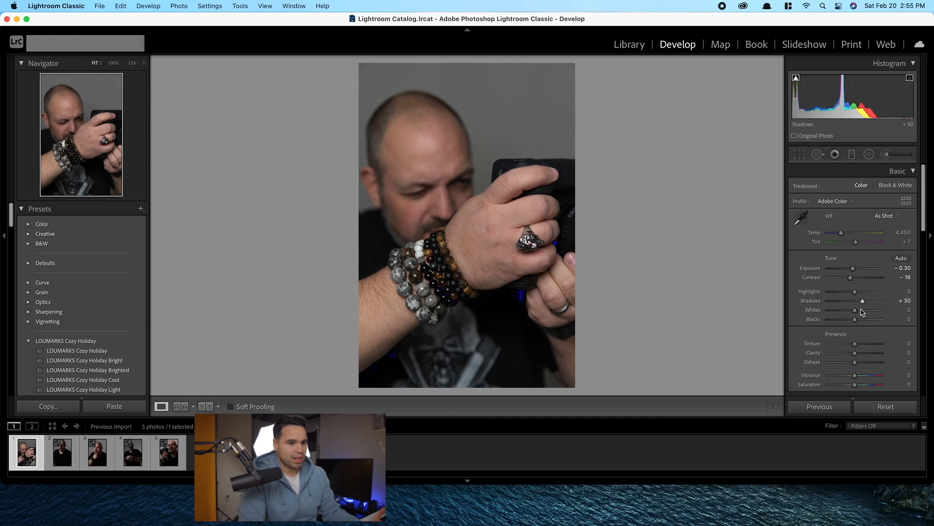
{"action": "left_click_drag", "start_coordinate": [854, 318], "coordinate": [858, 318]}
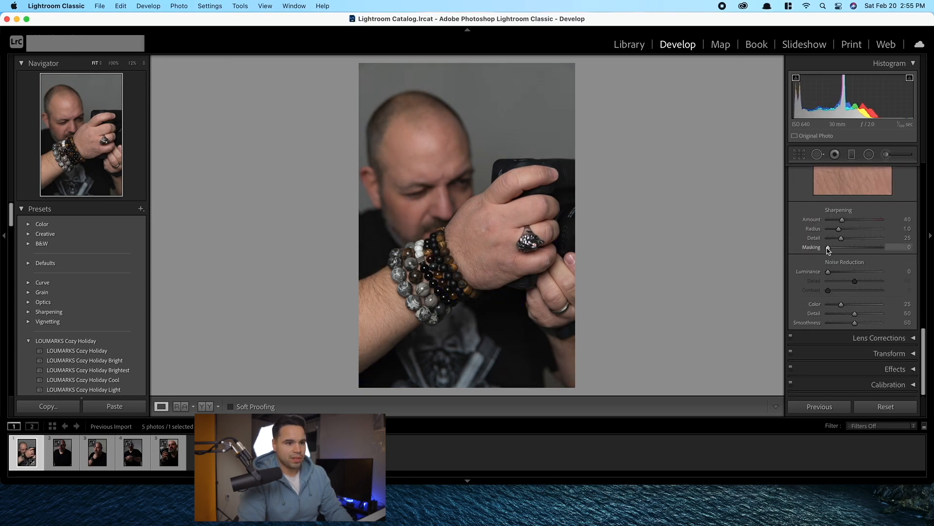
{"action": "left_click_drag", "start_coordinate": [839, 247], "coordinate": [841, 247]}
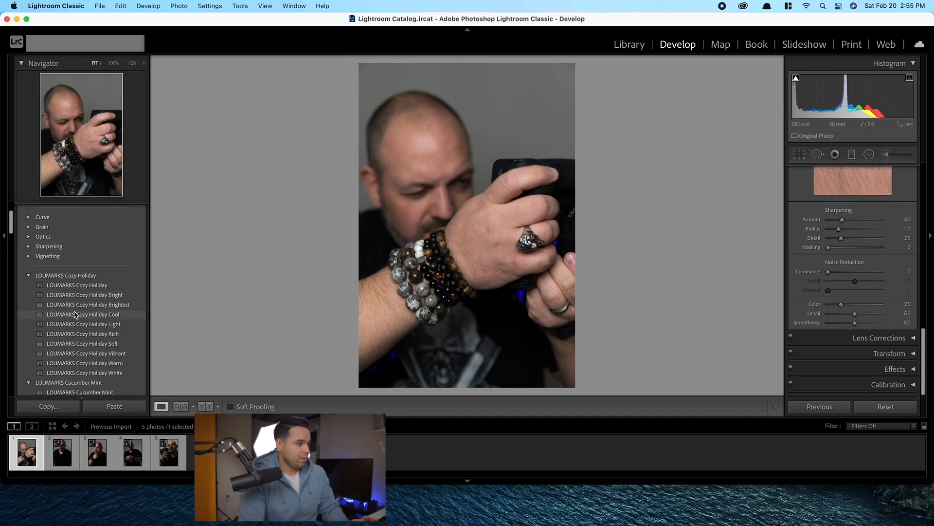
{"action": "left_click", "coordinate": [85, 292]}
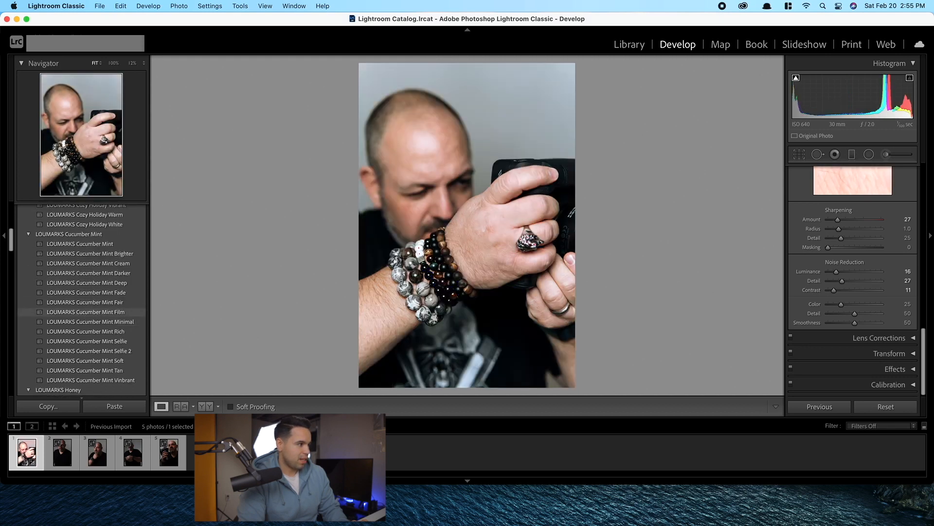
Apply LOUMARKS Cucumber Mint Film, pull Tint back to about +7, and move to the second portrait
{"action": "left_click", "coordinate": [86, 311]}
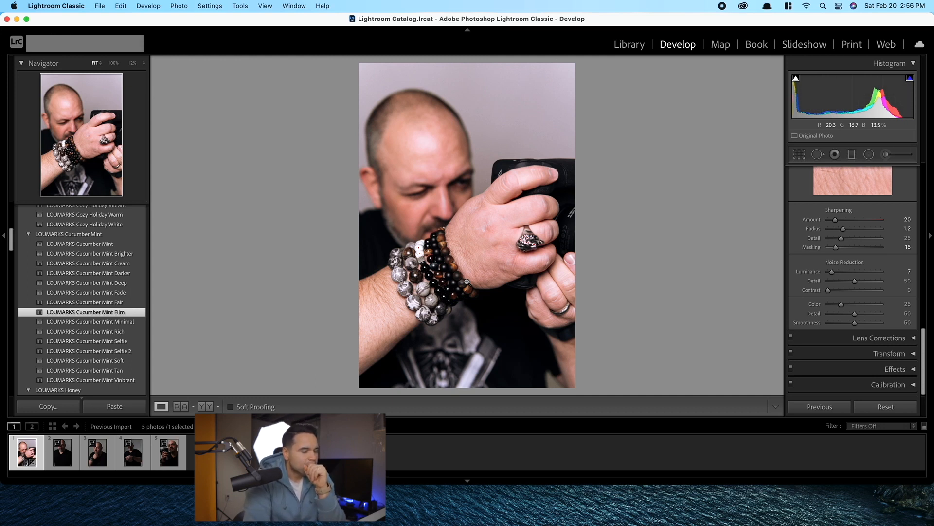
{"action": "mouse_move", "coordinate": [316, 209]}
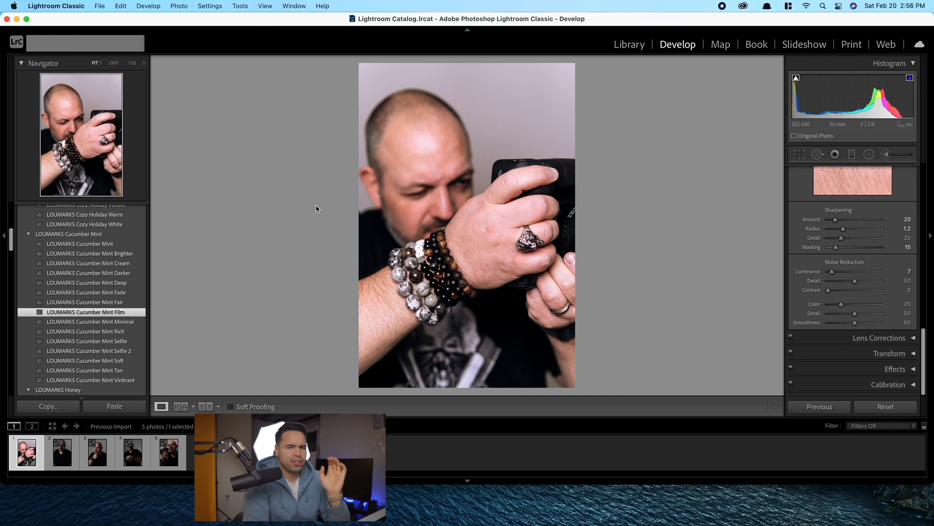
{"action": "mouse_move", "coordinate": [112, 304]}
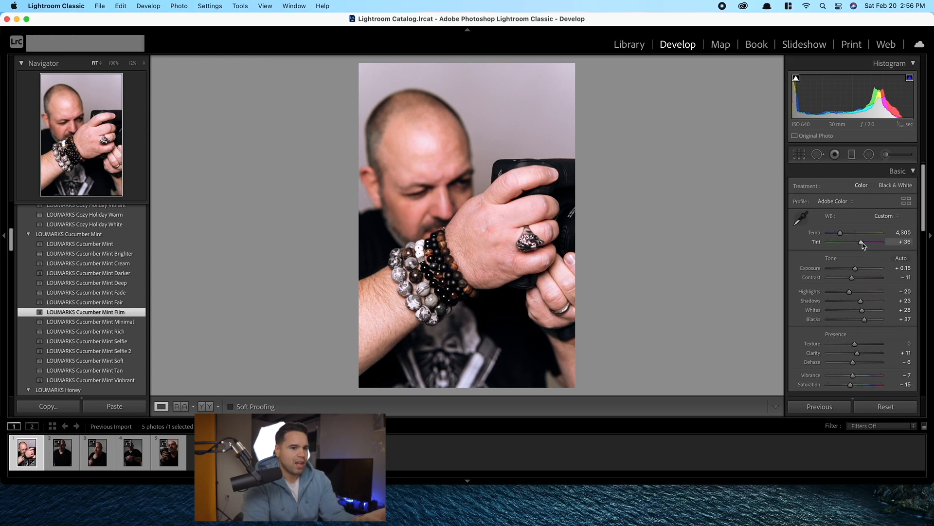
{"action": "left_click_drag", "start_coordinate": [864, 242], "coordinate": [857, 242]}
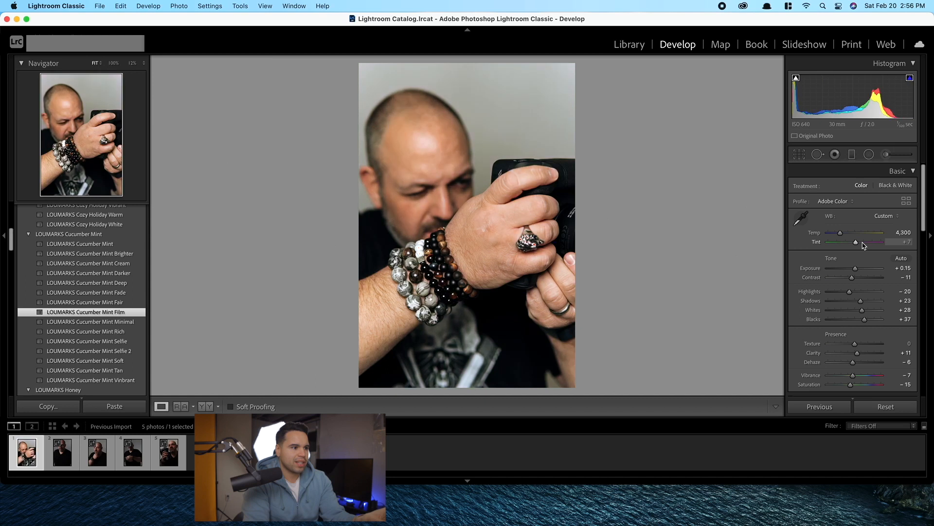
{"action": "mouse_move", "coordinate": [429, 228]}
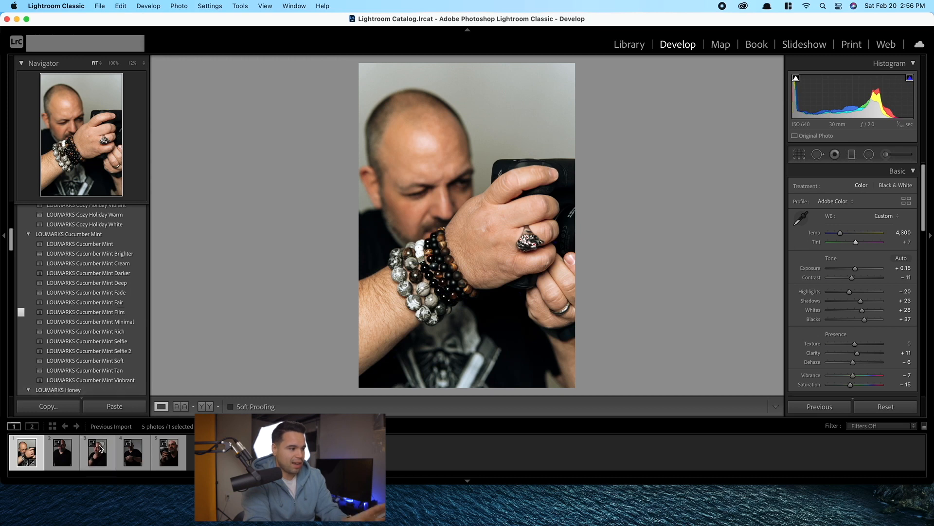
{"action": "left_click", "coordinate": [62, 452]}
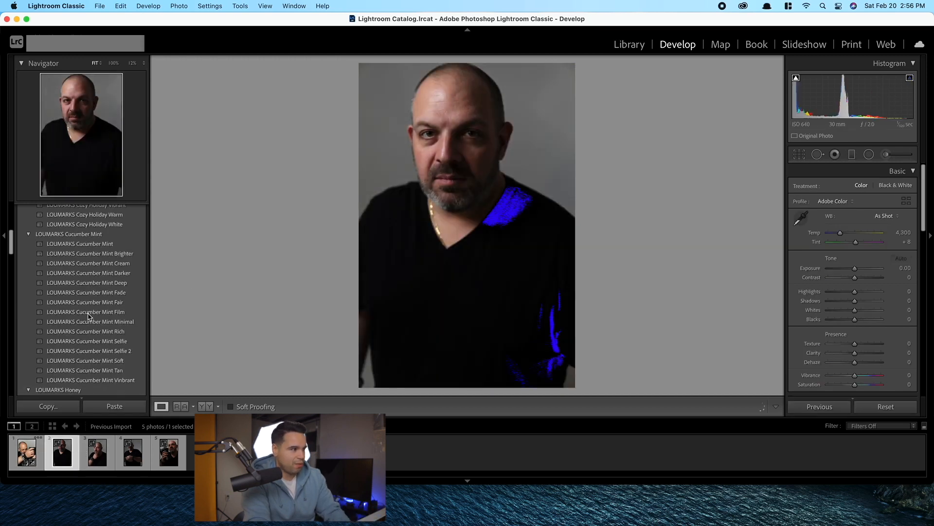
Give the second portrait Rustic Home Extra Bright with a neutralised tint, then move to the third
{"action": "scroll", "scroll_direction": "down", "scroll_amount": 3}
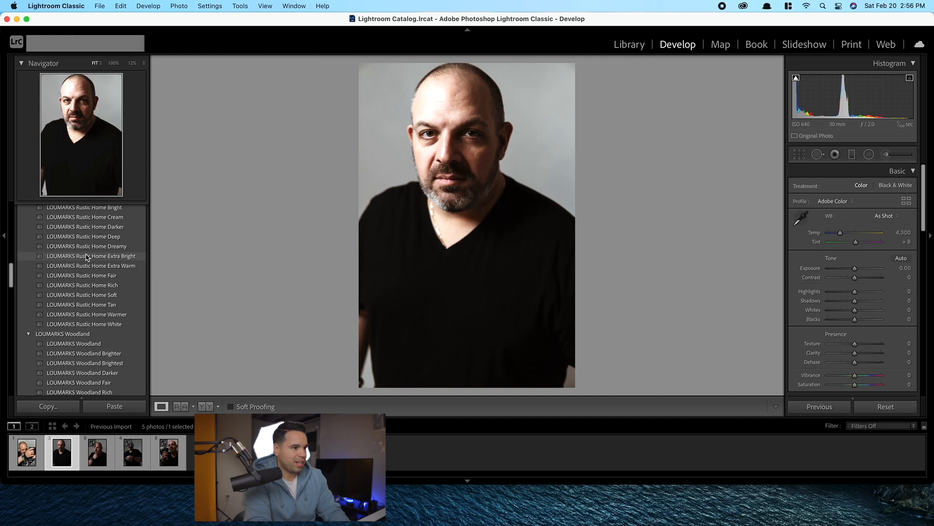
{"action": "left_click", "coordinate": [90, 255]}
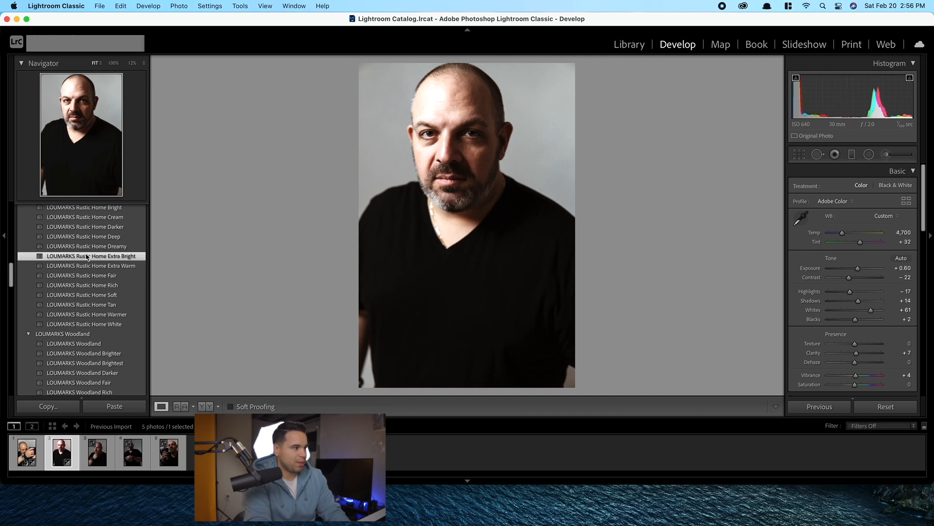
{"action": "left_click", "coordinate": [90, 255]}
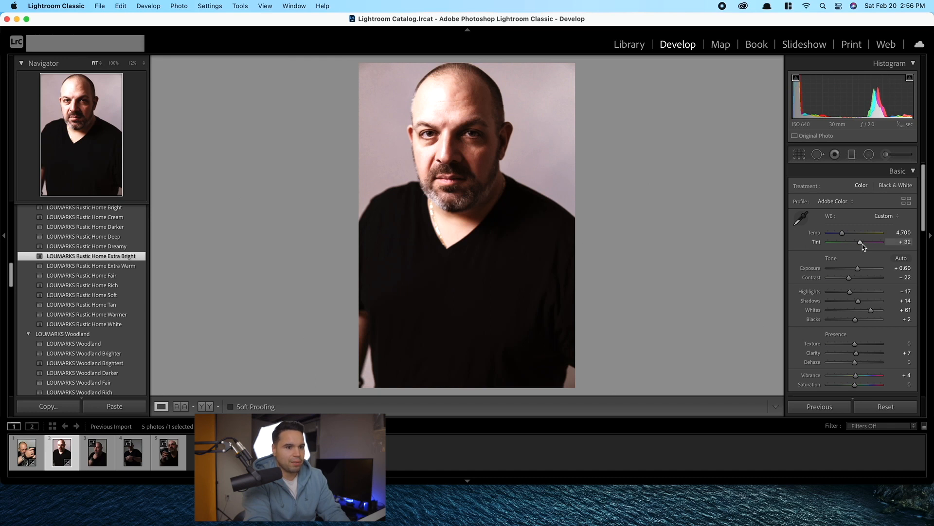
{"action": "left_click_drag", "start_coordinate": [860, 241], "coordinate": [855, 241]}
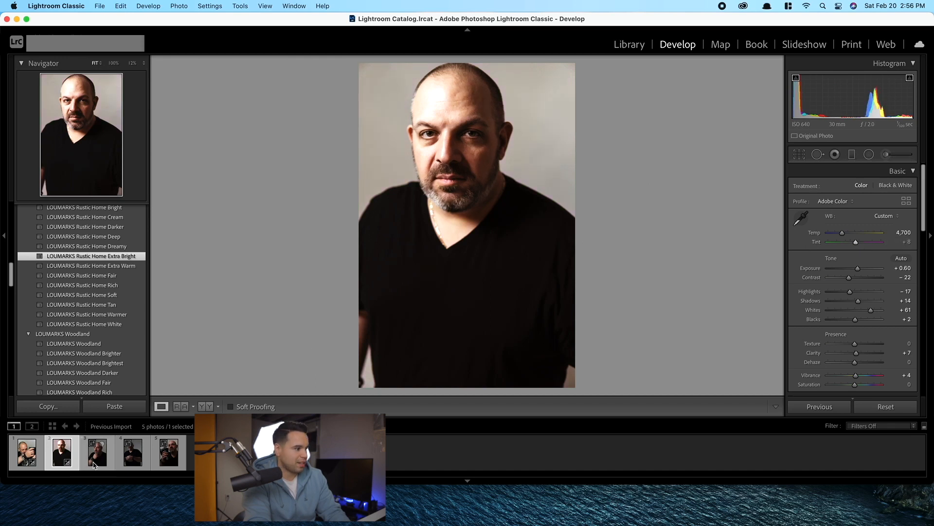
{"action": "left_click", "coordinate": [96, 453]}
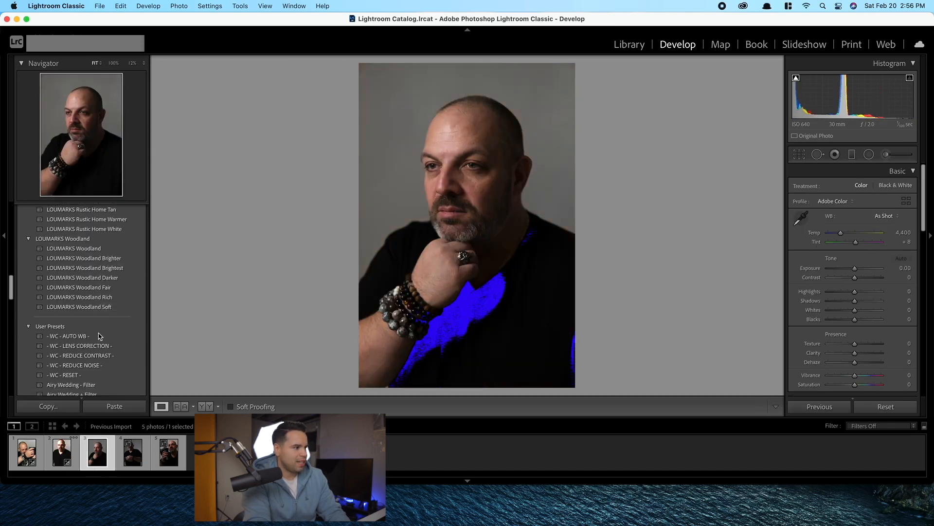
Give the third portrait LM Cozy Holiday Cool with a slightly neutralised tint, then move to the fourth
{"action": "scroll", "scroll_direction": "down", "scroll_amount": 3}
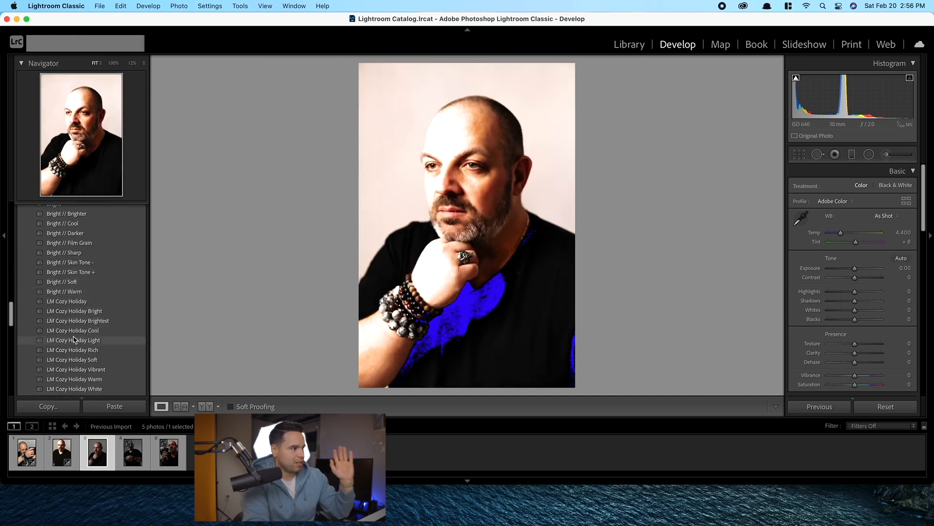
{"action": "left_click", "coordinate": [72, 331]}
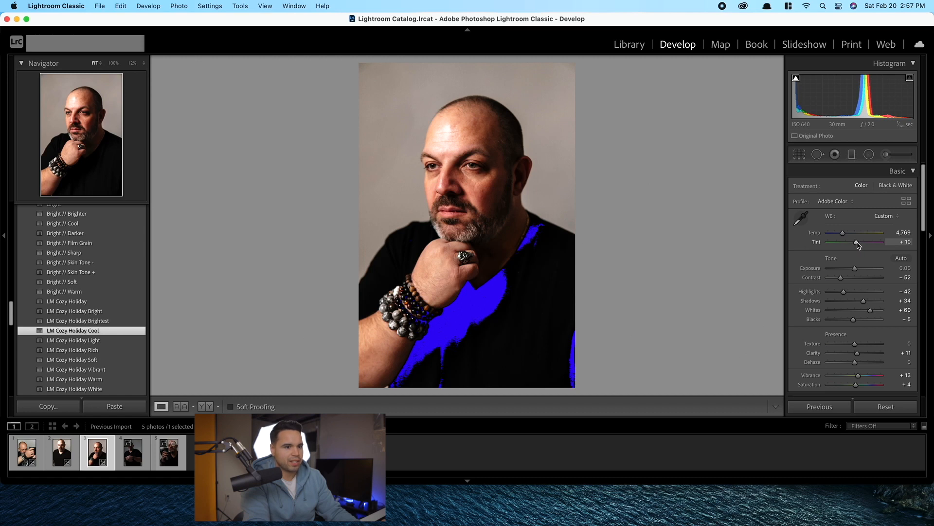
{"action": "left_click_drag", "start_coordinate": [862, 241], "coordinate": [857, 242]}
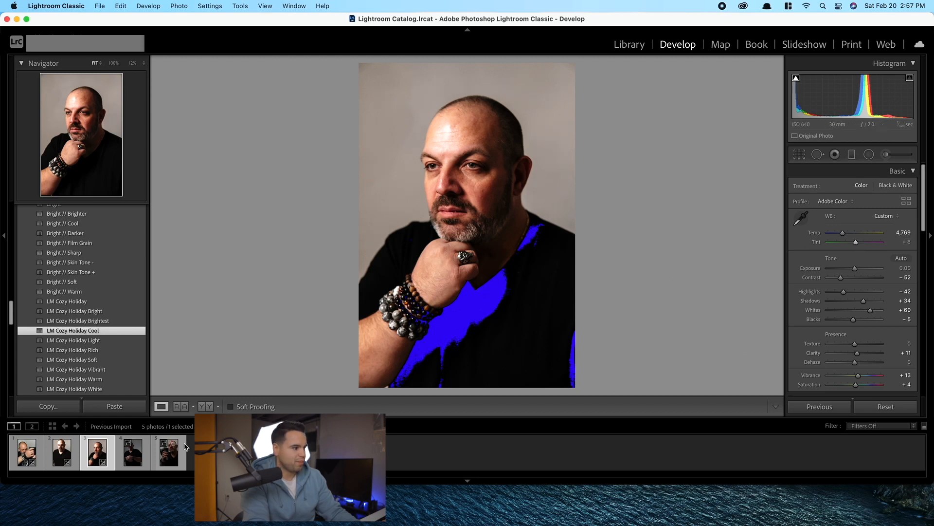
{"action": "left_click", "coordinate": [132, 452]}
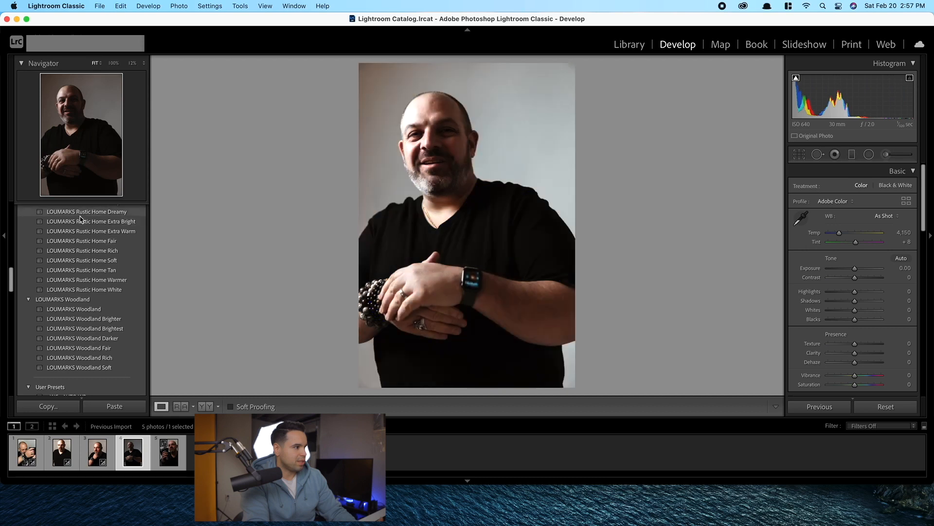
Give the fourth portrait Rustic Home Extra Bright and adjust its colour temperature
{"action": "left_click", "coordinate": [91, 221]}
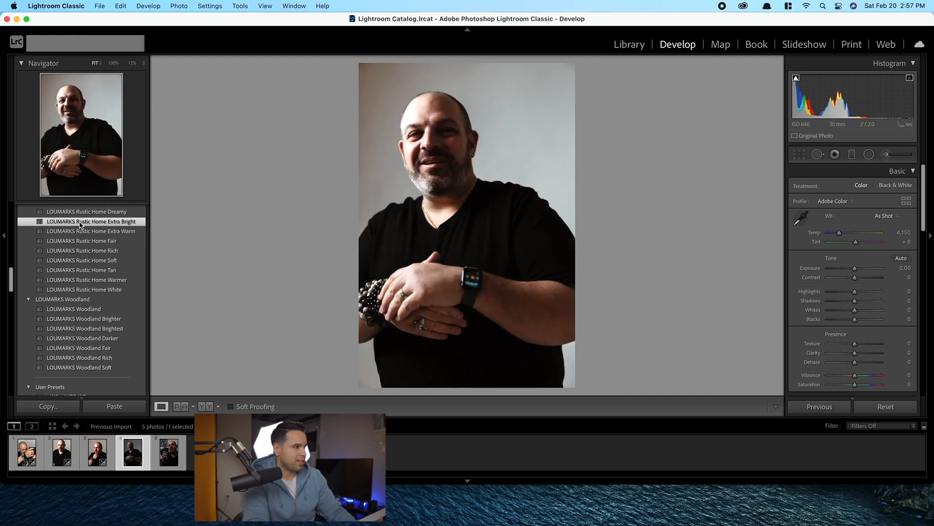
{"action": "left_click", "coordinate": [90, 221]}
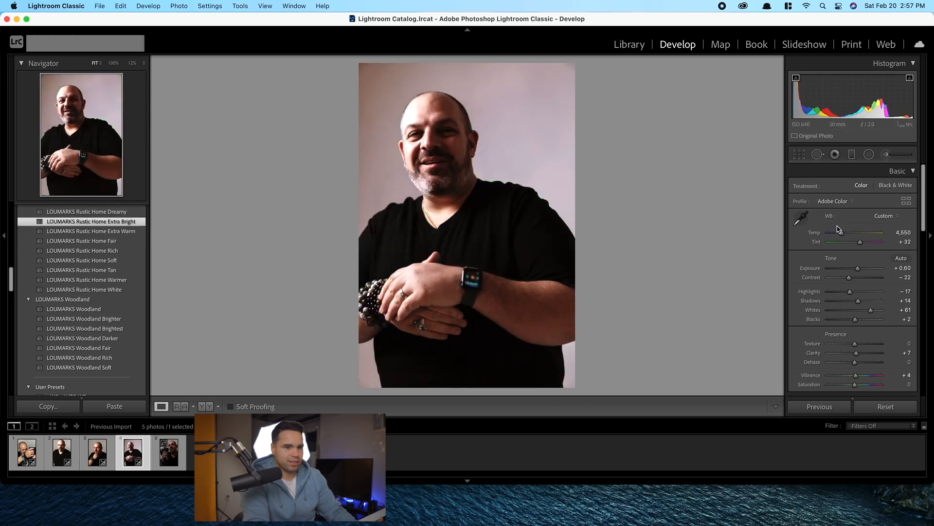
{"action": "left_click_drag", "start_coordinate": [860, 241], "coordinate": [856, 241]}
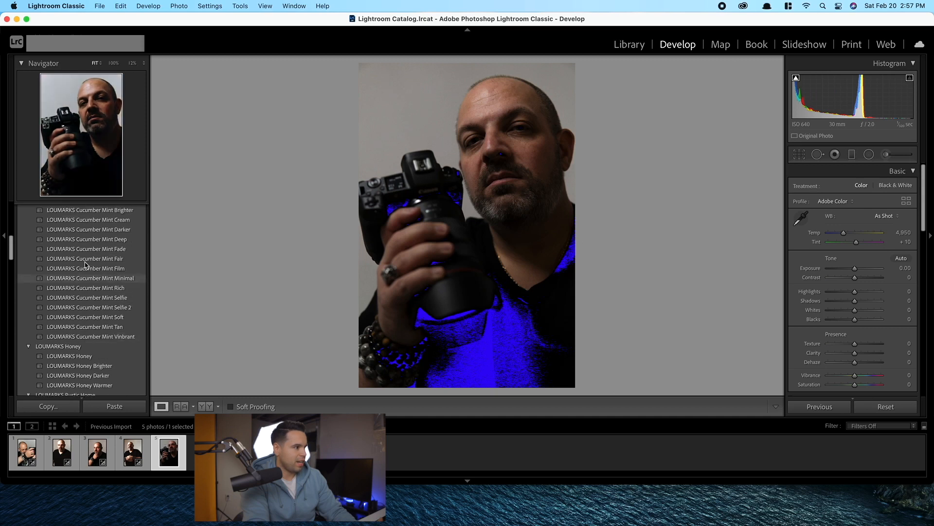
{"action": "left_click", "coordinate": [86, 248]}
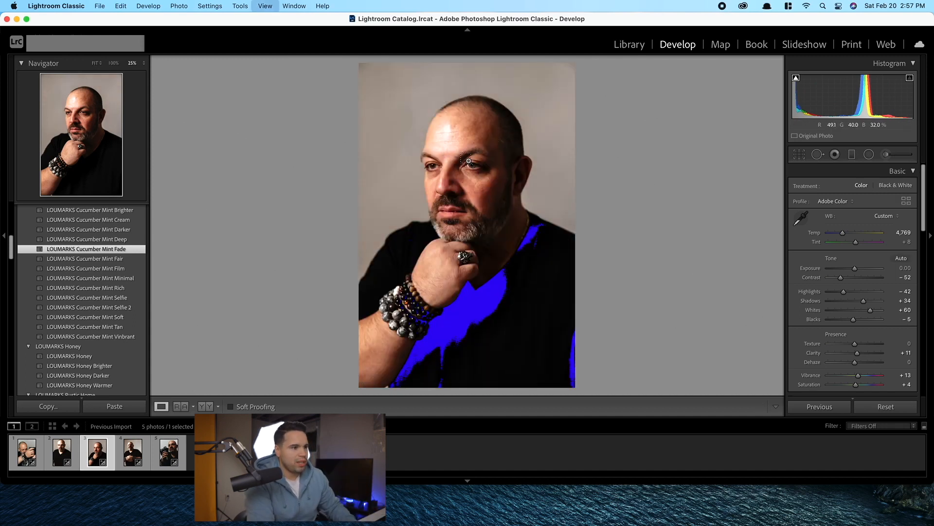
Brush a local lift of about 0.56 exposure over the eyes with feather 58 and size 16, then finish
{"action": "left_click", "coordinate": [467, 160]}
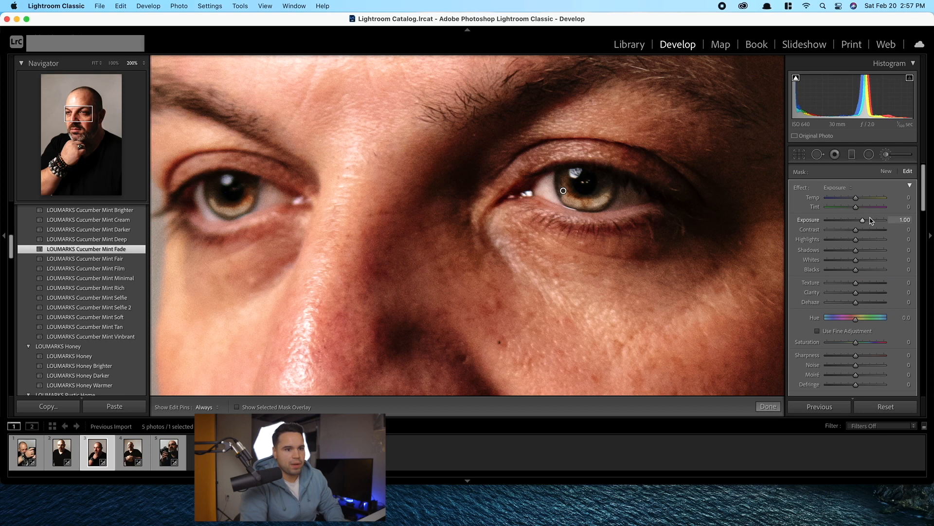
{"action": "mouse_move", "coordinate": [862, 225]}
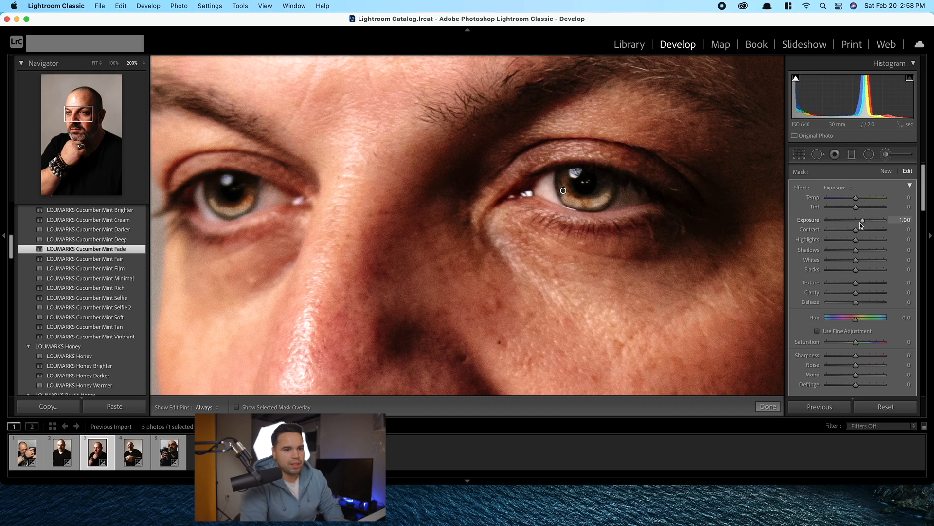
{"action": "left_click_drag", "start_coordinate": [863, 220], "coordinate": [858, 219]}
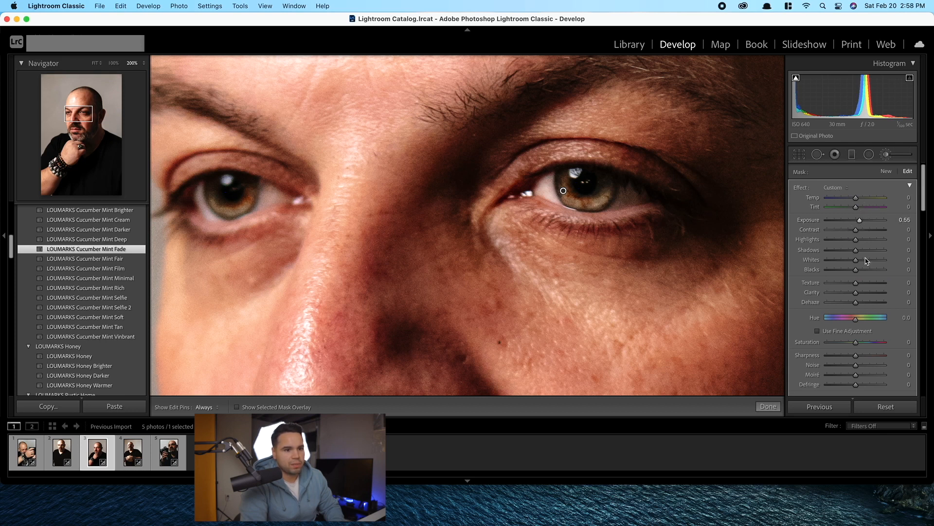
{"action": "scroll", "scroll_direction": "down", "scroll_amount": 3}
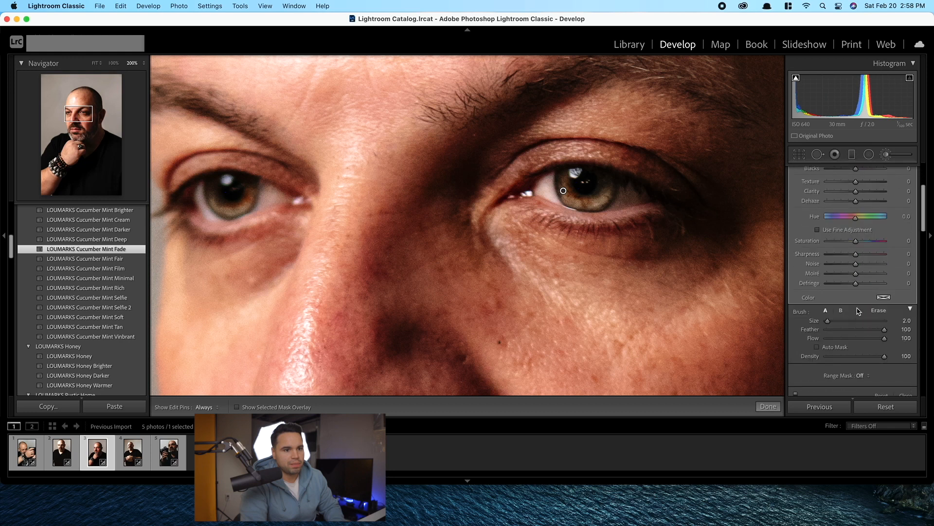
{"action": "left_click_drag", "start_coordinate": [900, 329], "coordinate": [864, 329]}
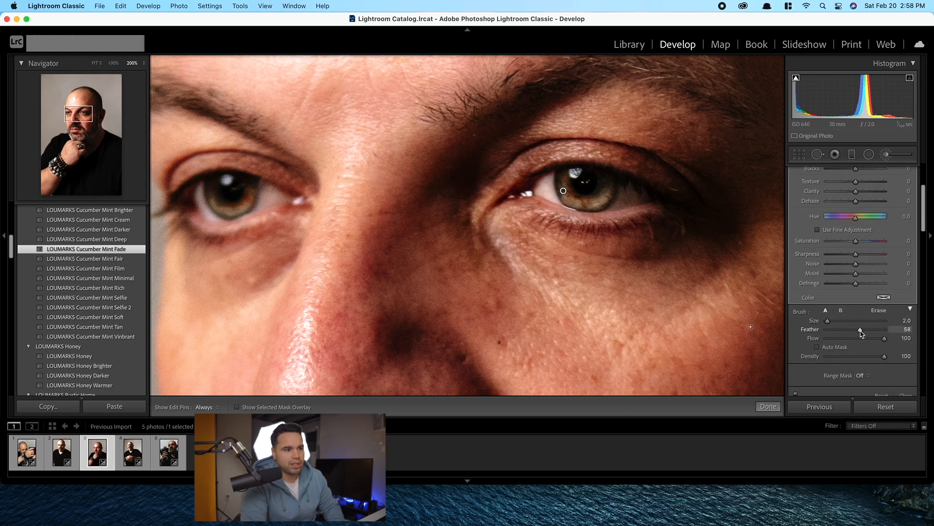
{"action": "left_click_drag", "start_coordinate": [827, 321], "coordinate": [835, 320]}
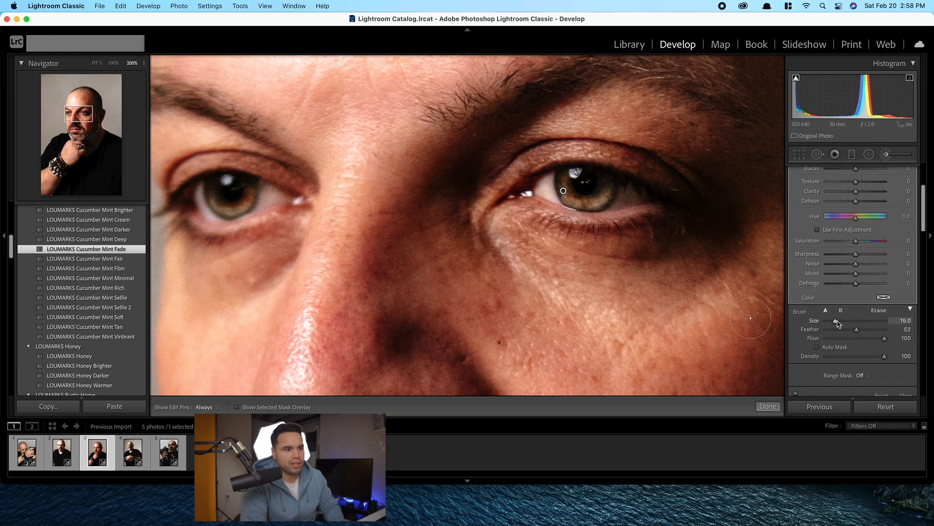
{"action": "left_click_drag", "start_coordinate": [836, 320], "coordinate": [830, 320]}
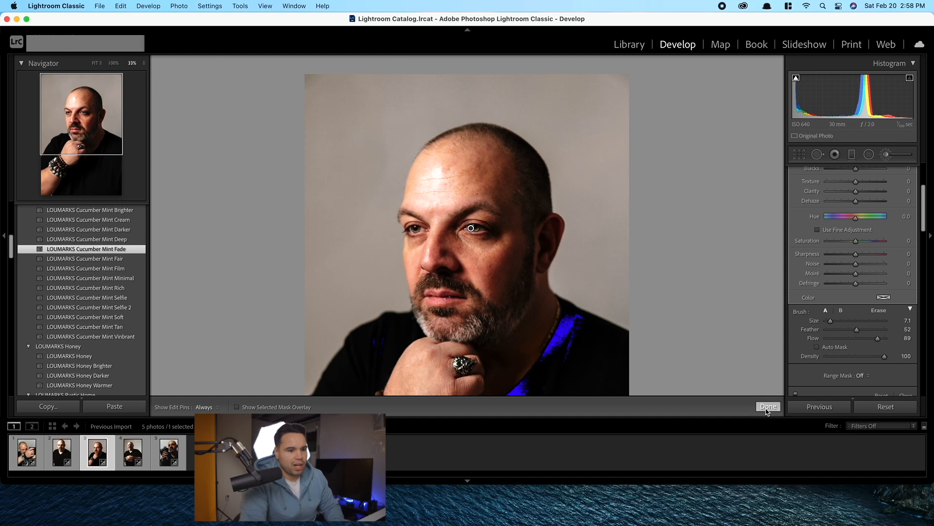
{"action": "left_click", "coordinate": [768, 406]}
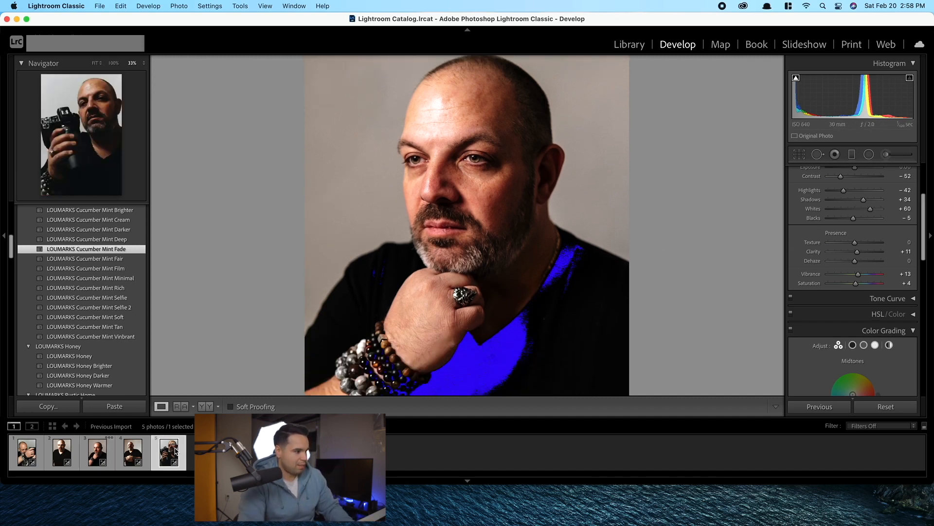
Shift-select all five Sony portraits in the filmstrip ready for export
{"action": "left_click", "coordinate": [26, 453]}
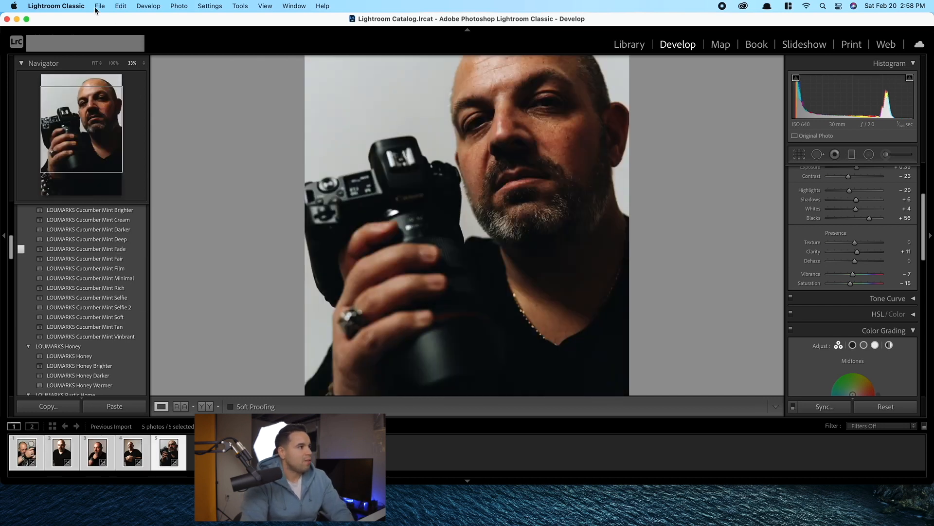
Start an export and set the destination to the Sony folder on the Desktop
{"action": "left_click", "coordinate": [102, 6]}
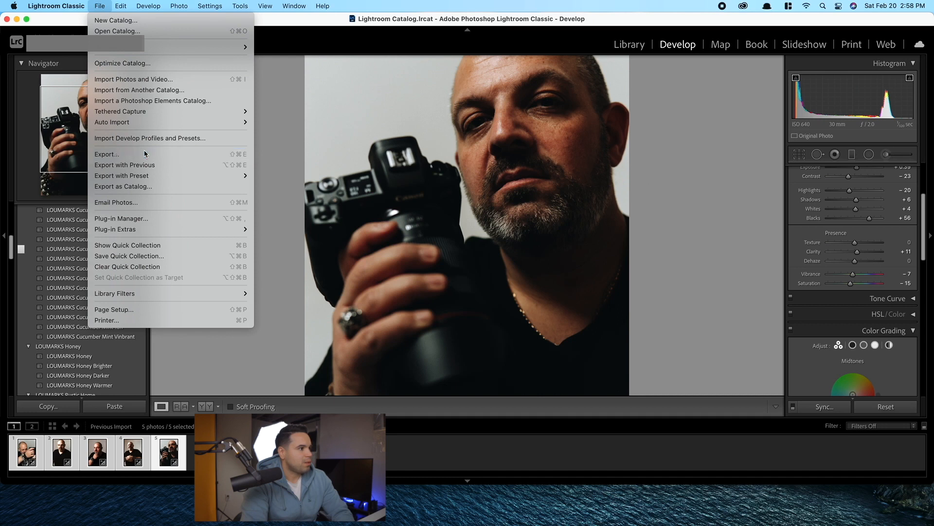
{"action": "left_click", "coordinate": [107, 154]}
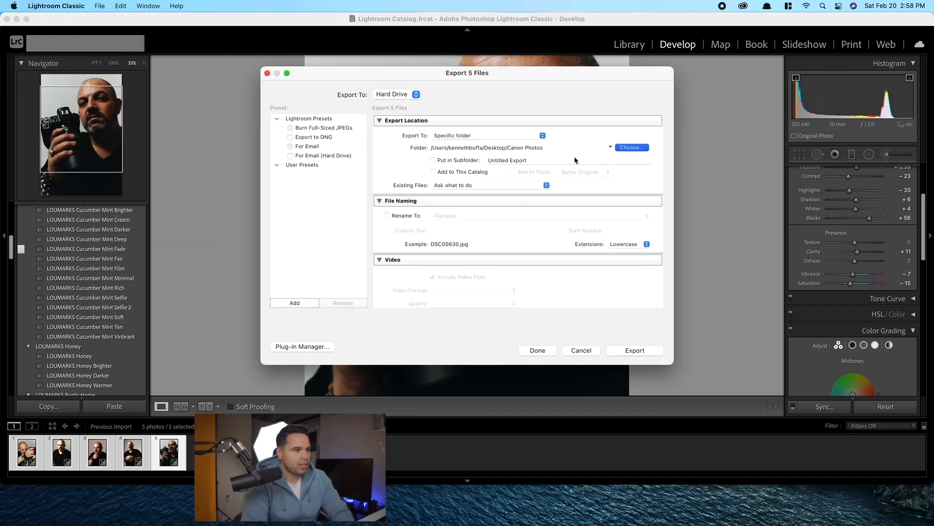
{"action": "left_click", "coordinate": [632, 147]}
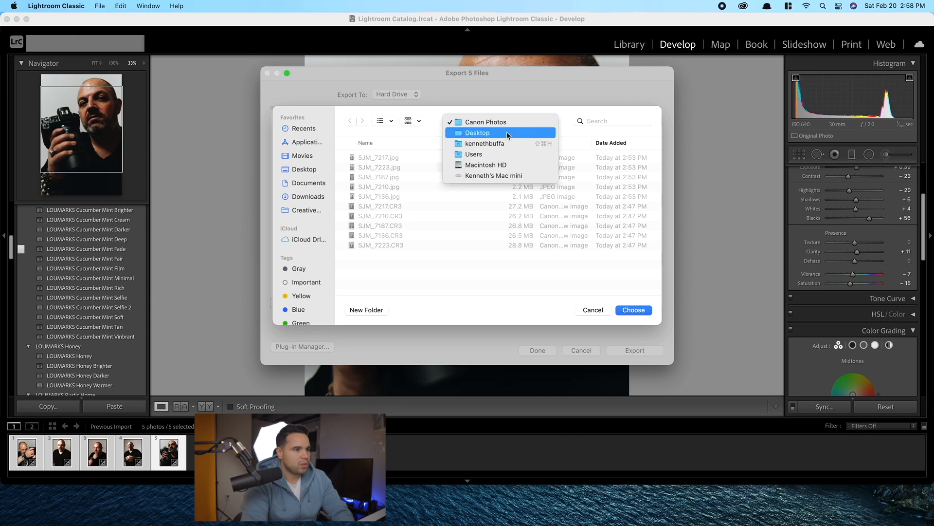
{"action": "left_click", "coordinate": [478, 133]}
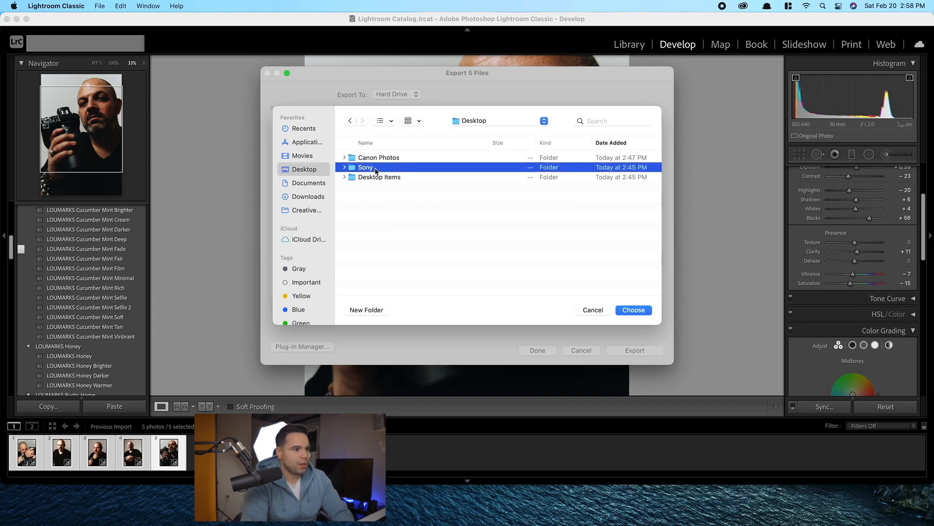
{"action": "left_click", "coordinate": [634, 310]}
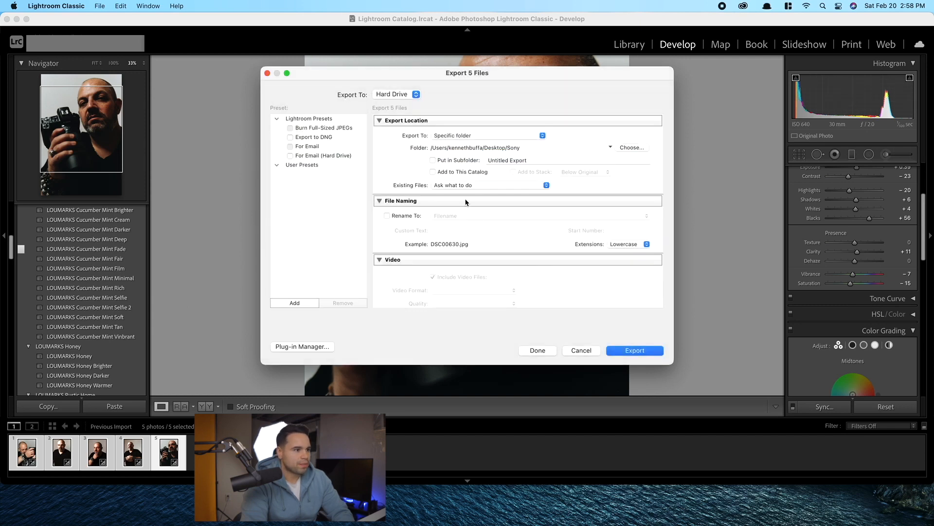
Check the JPEG settings with no resizing and export the five portraits
{"action": "scroll", "scroll_direction": "down", "scroll_amount": 3}
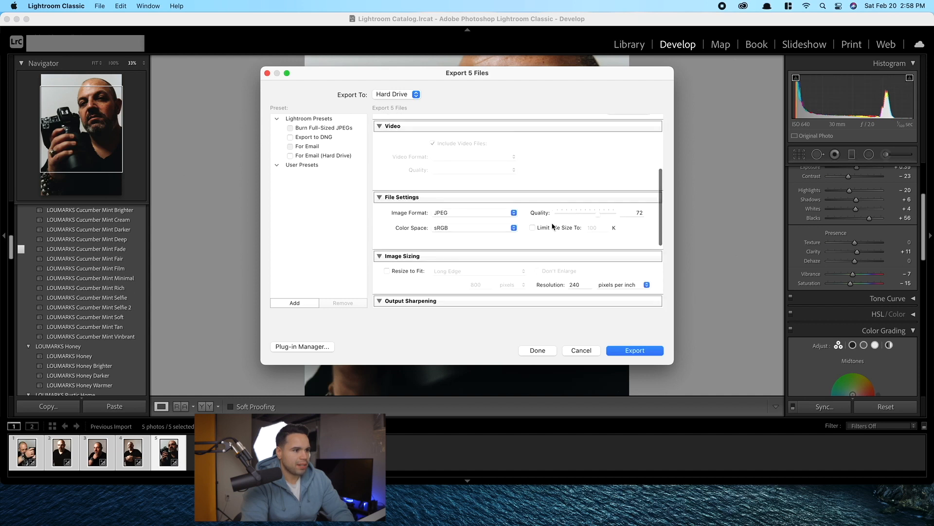
{"action": "scroll", "scroll_direction": "down", "scroll_amount": 3}
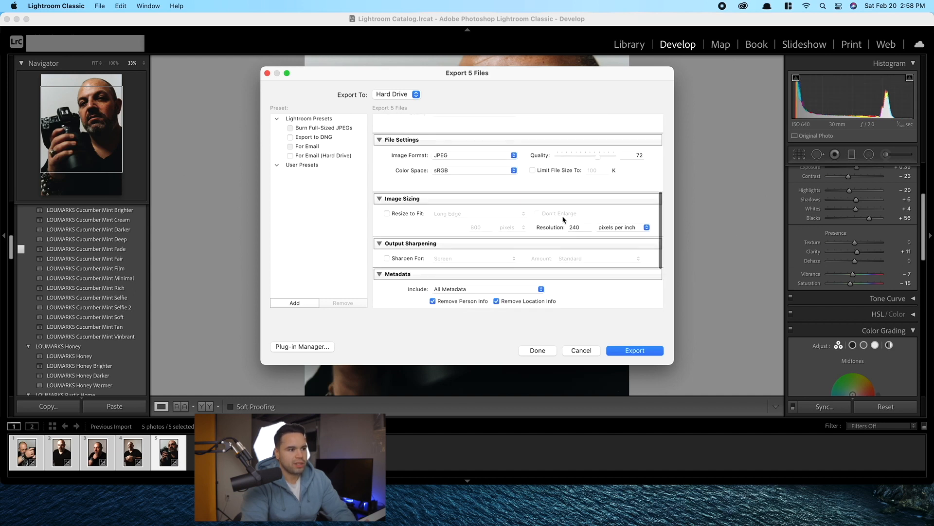
{"action": "scroll", "scroll_direction": "down", "scroll_amount": 3}
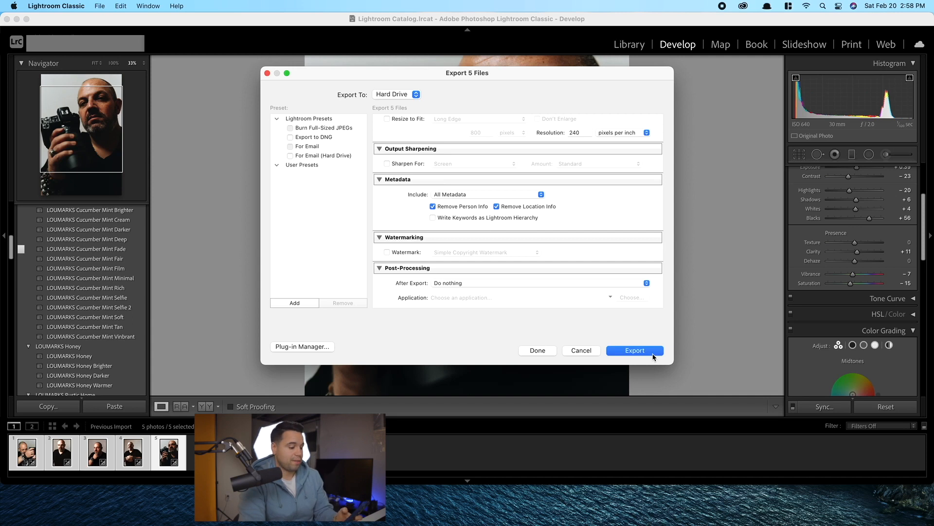
{"action": "left_click", "coordinate": [635, 351]}
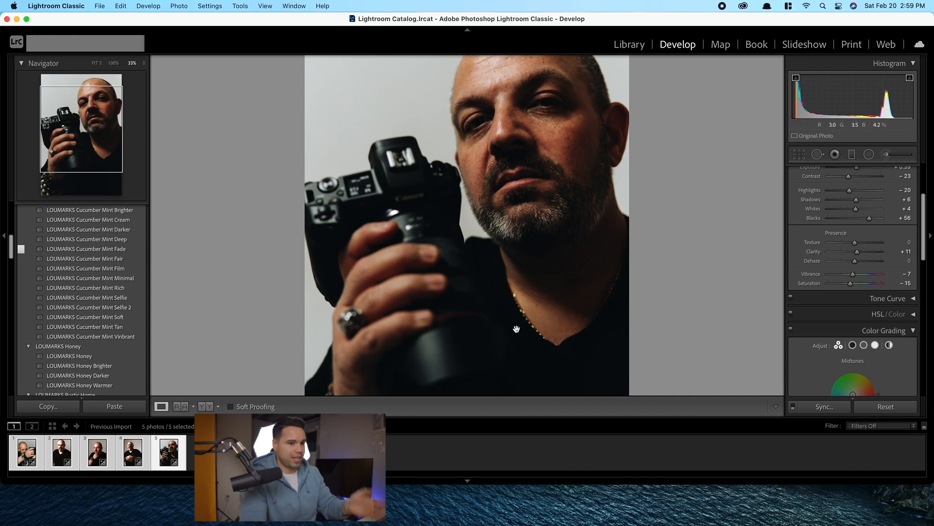
{"action": "left_click", "coordinate": [56, 6]}
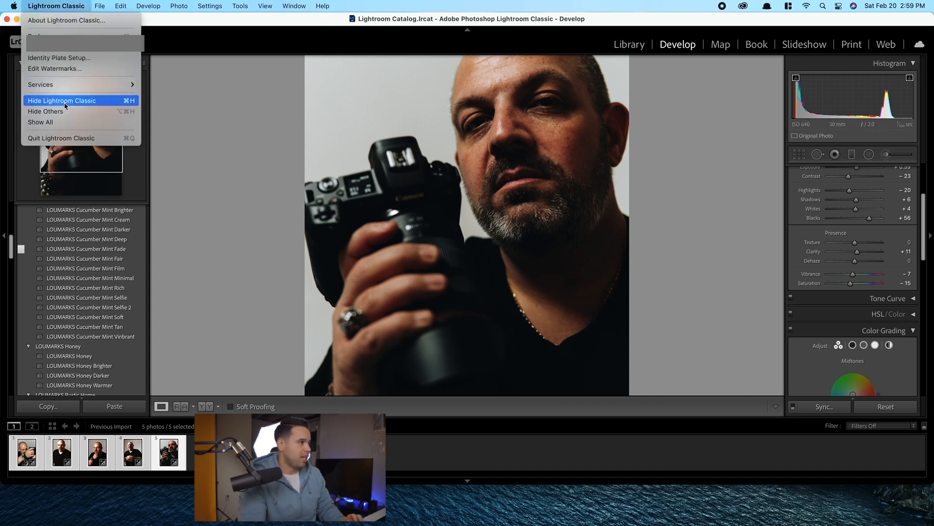
Hide Lightroom, open the Sony desktop folder and sort it by Date Modified
{"action": "left_click", "coordinate": [62, 100]}
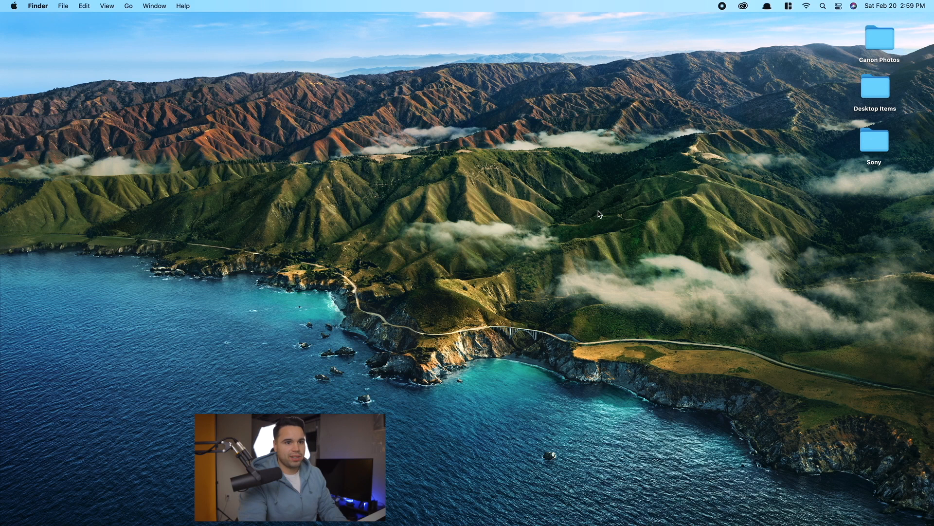
{"action": "double_click", "coordinate": [874, 141]}
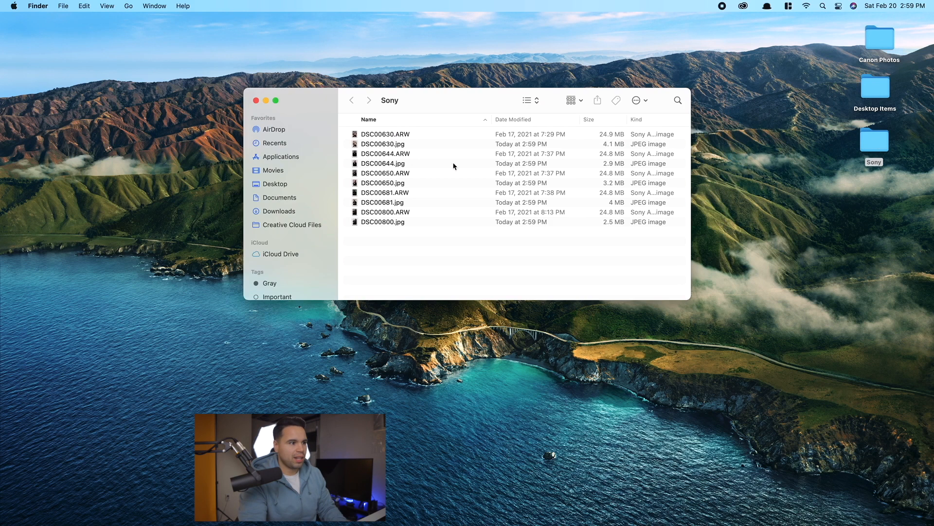
{"action": "left_click", "coordinate": [513, 119]}
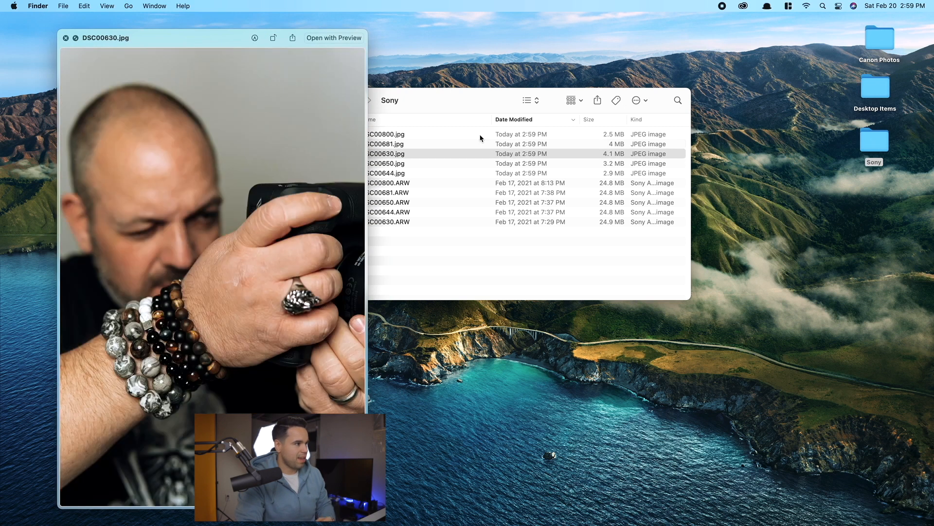
Preview an exported JPEG and confirm via Get Info that DSC00644.jpg is 4000×6000
{"action": "left_click", "coordinate": [386, 173]}
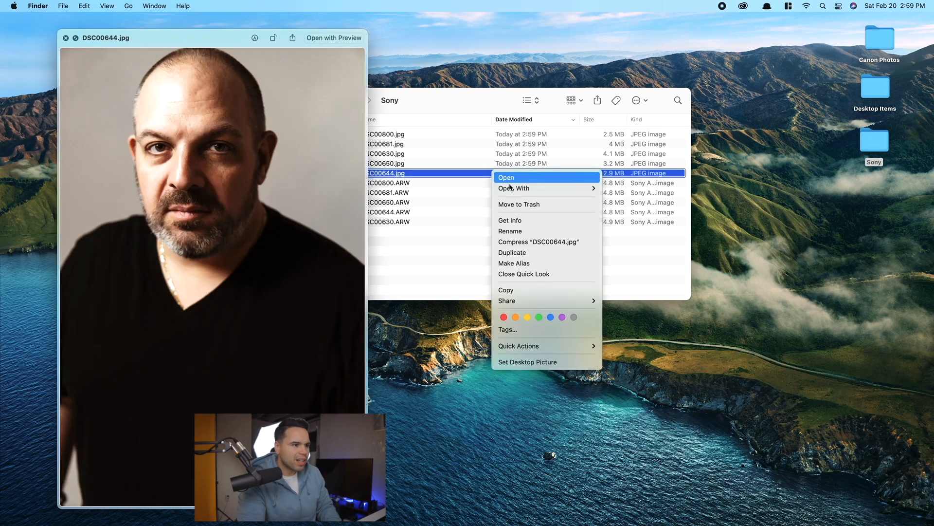
{"action": "left_click", "coordinate": [510, 220]}
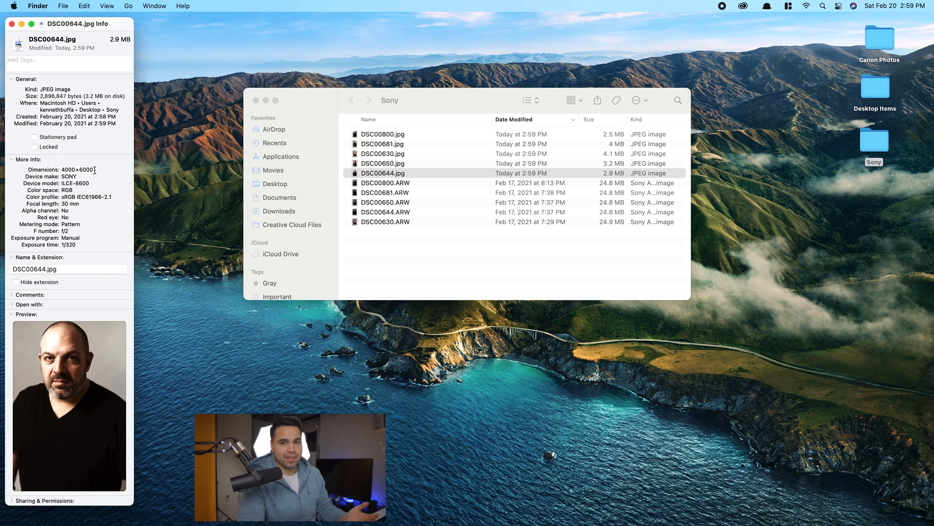
{"action": "left_click", "coordinate": [21, 23]}
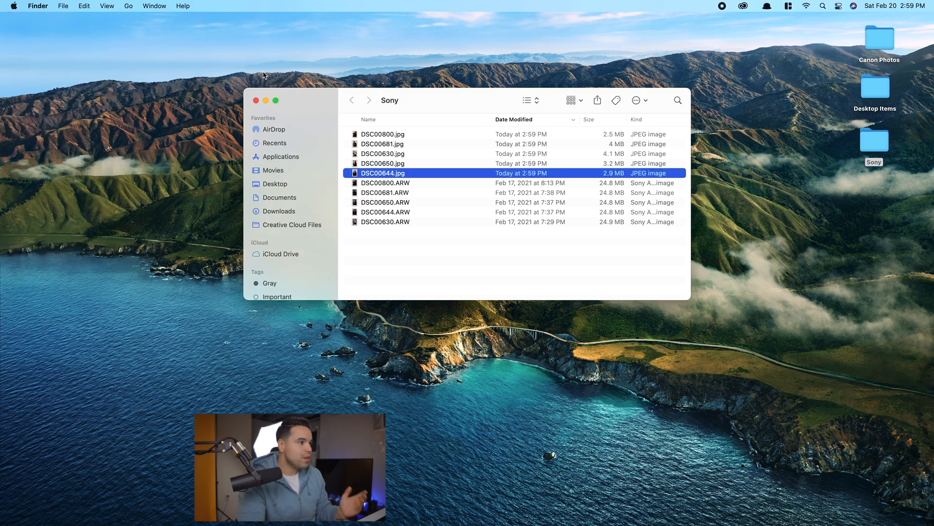